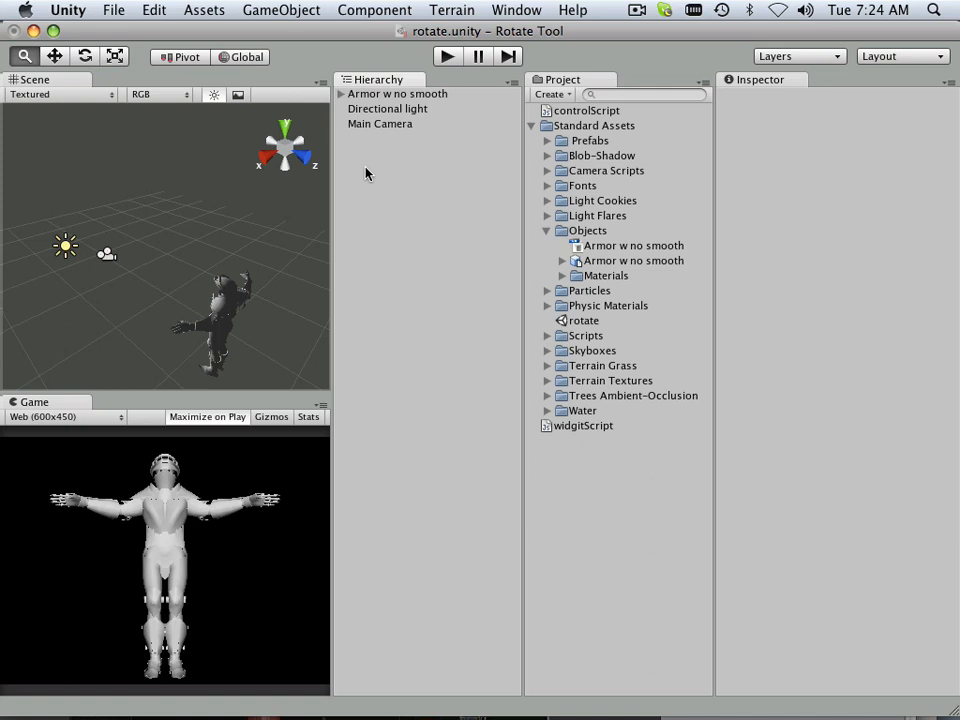
{"action": "mouse_move", "coordinate": [367, 114]}
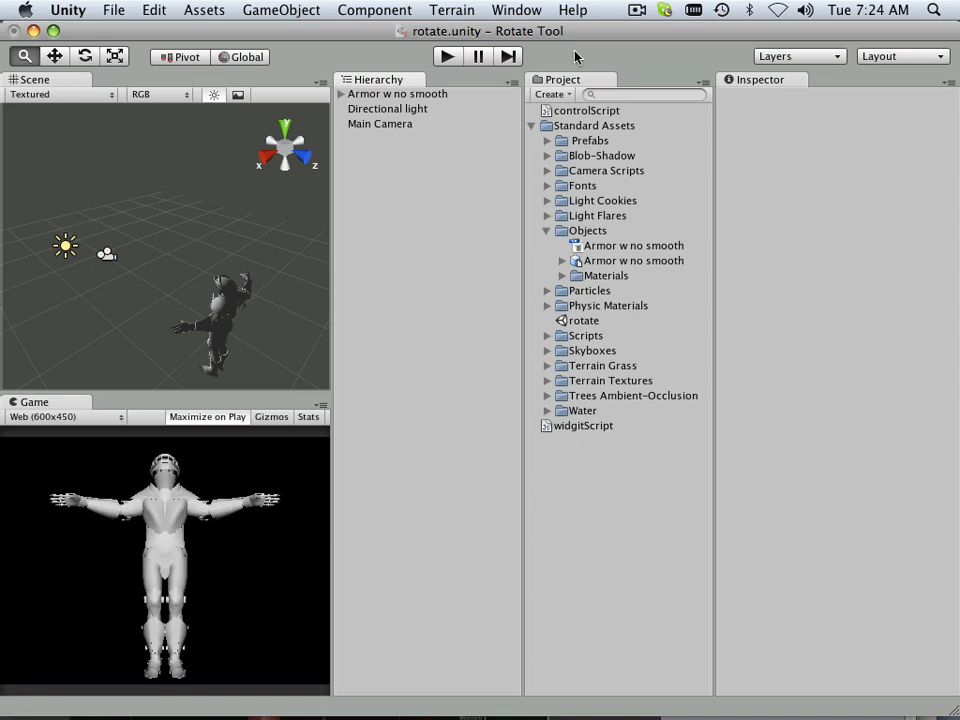
Step: Select controlScript in the Project panel to view its Go/Stop GUI code
{"action": "left_click", "coordinate": [588, 110]}
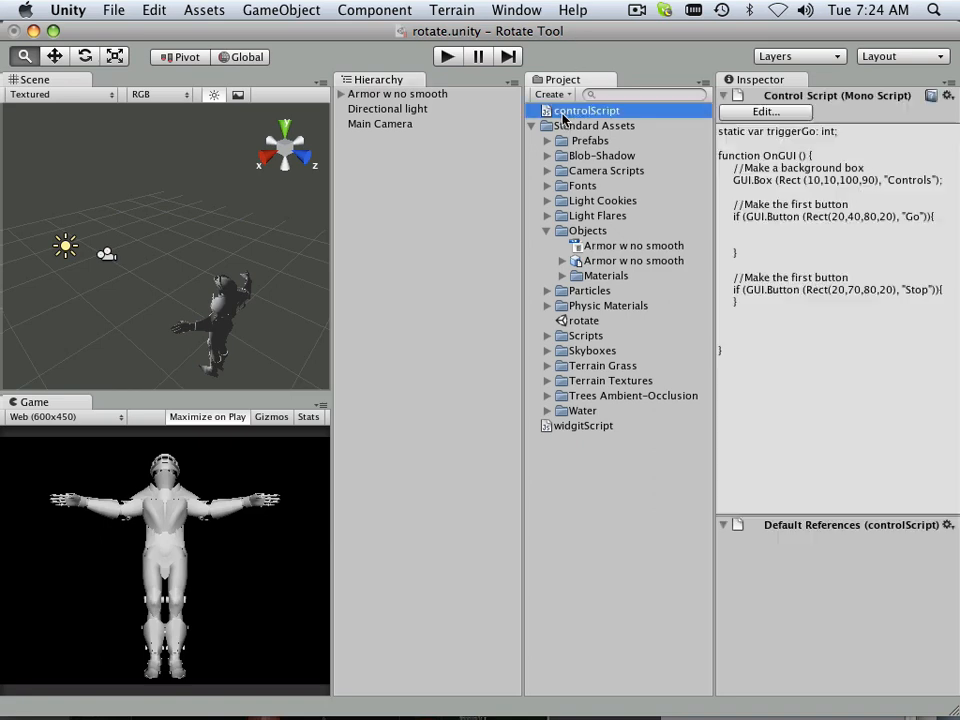
Step: Open controlScript.js in Unitron with the cursor in the empty Go block
{"action": "double_click", "coordinate": [582, 425]}
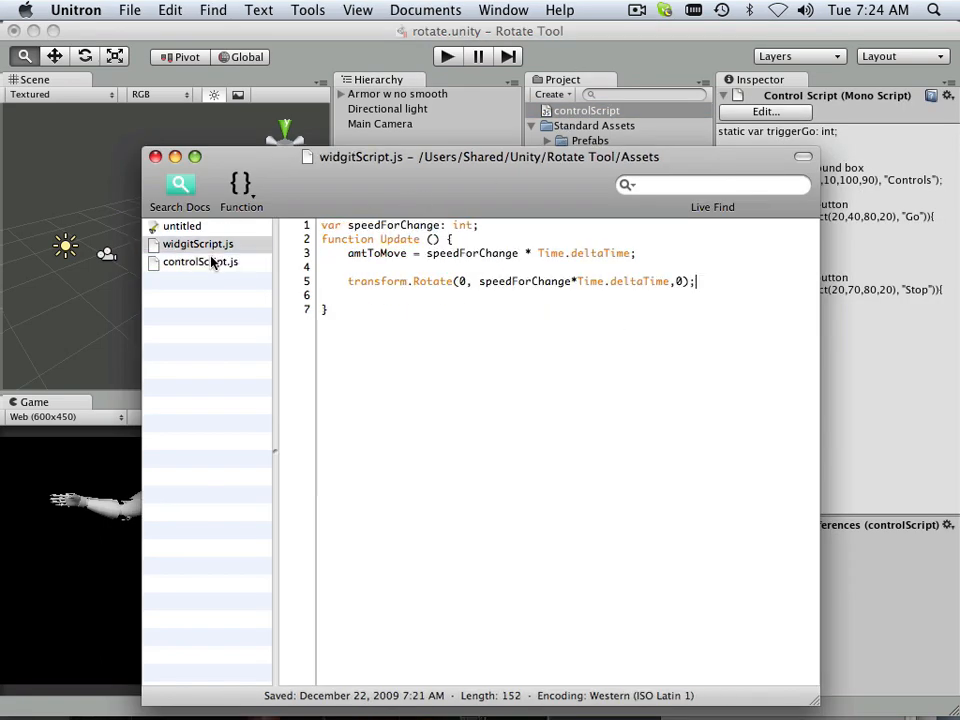
{"action": "left_click", "coordinate": [200, 261]}
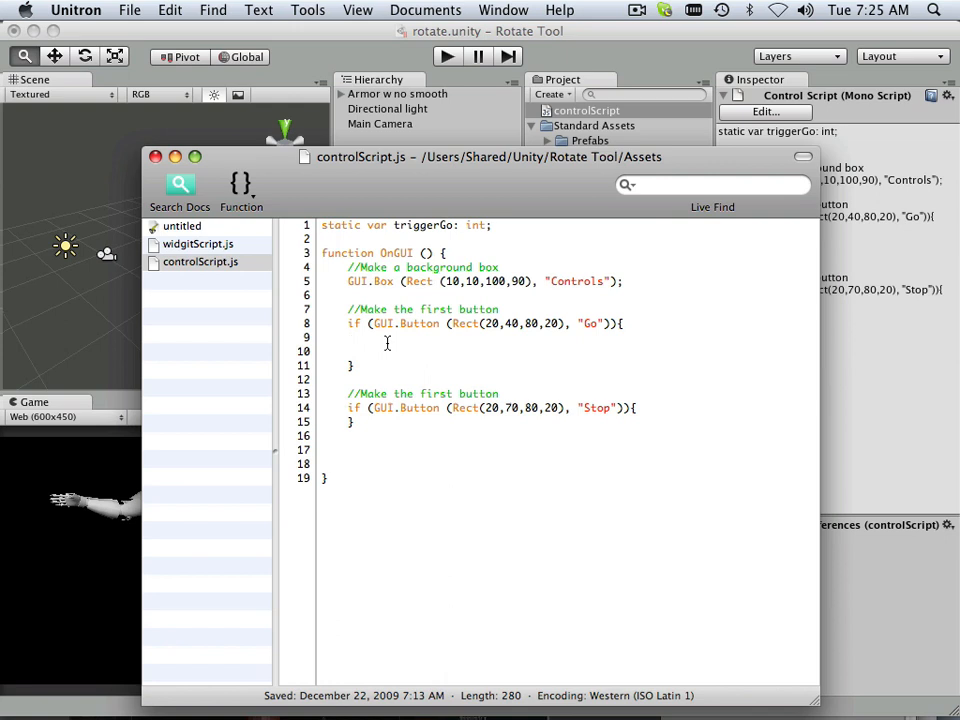
{"action": "left_click", "coordinate": [348, 338]}
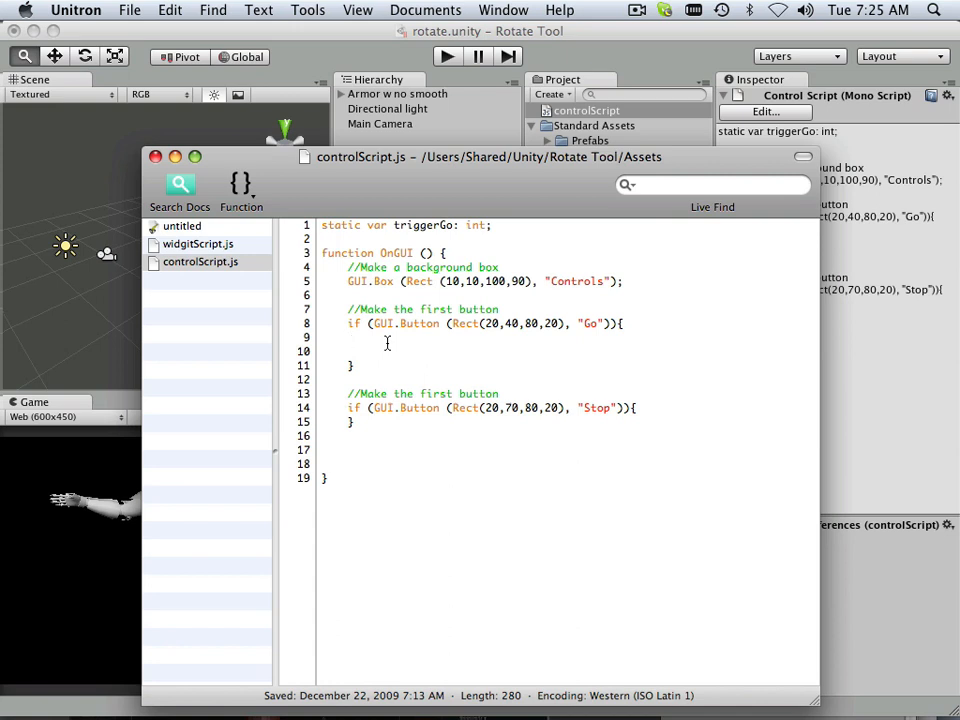
Step: Add the line 'triggerGo = 1;' inside the Go button block
{"action": "left_click", "coordinate": [349, 337]}
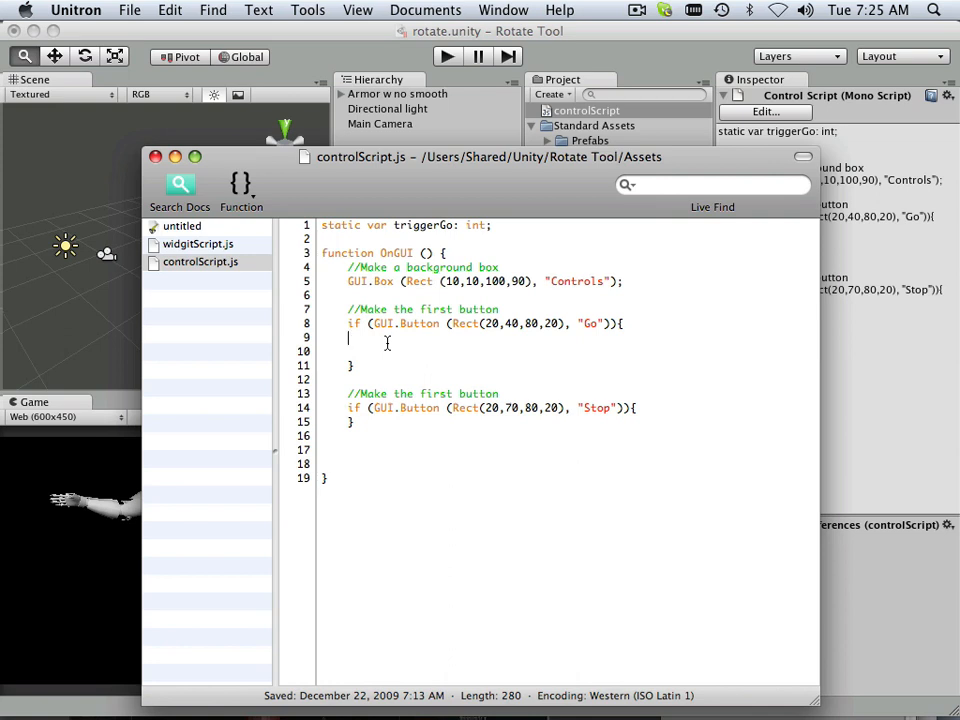
{"action": "type", "text": "tri"}
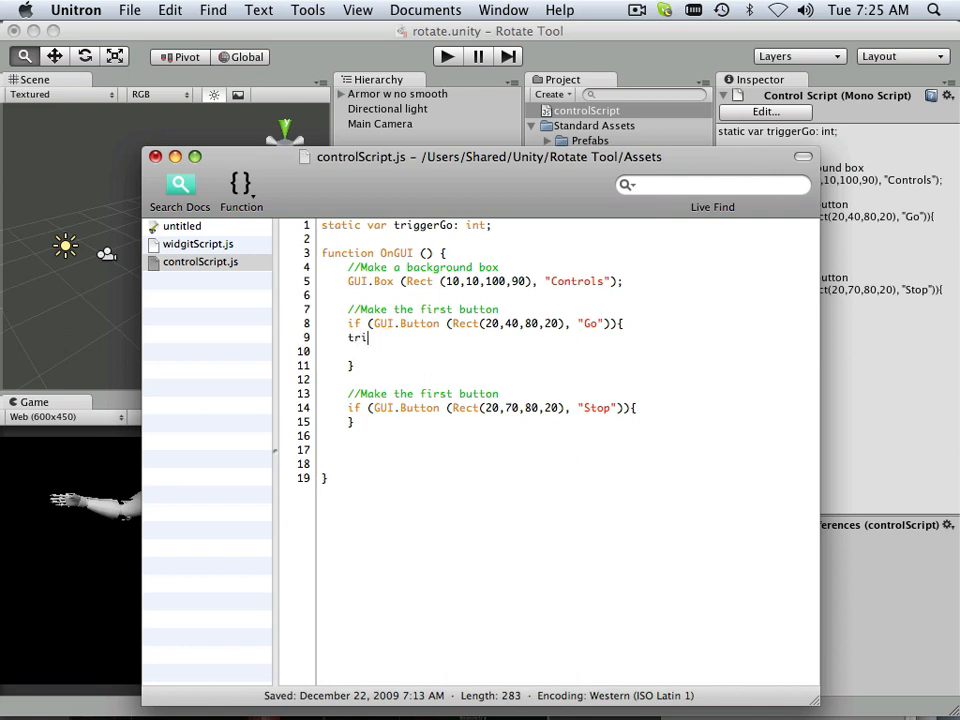
{"action": "type", "text": "gg"}
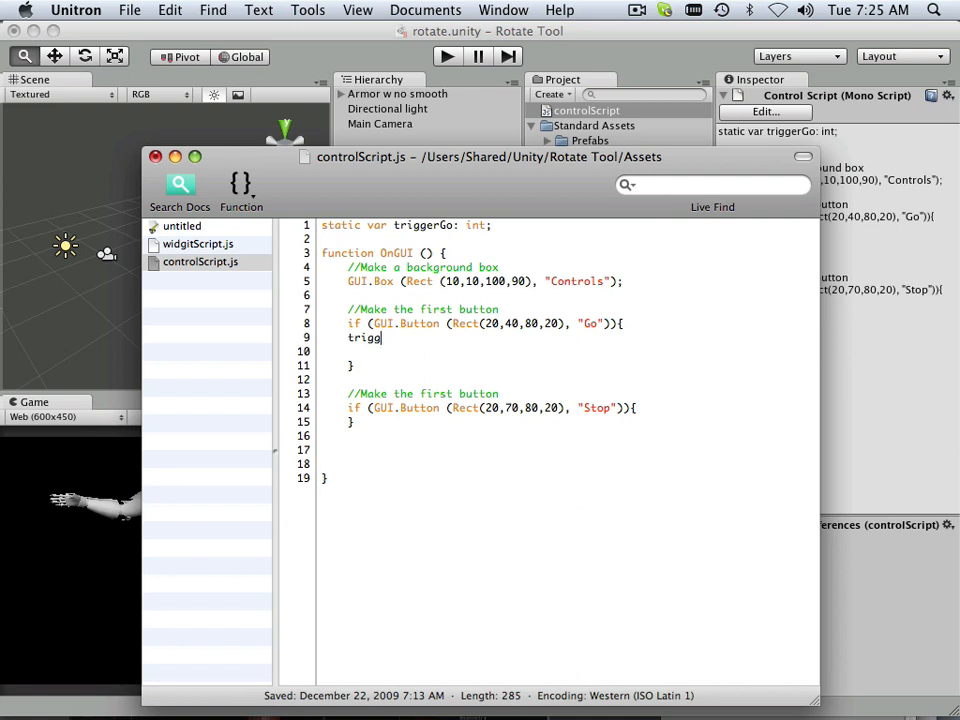
{"action": "type", "text": "er"}
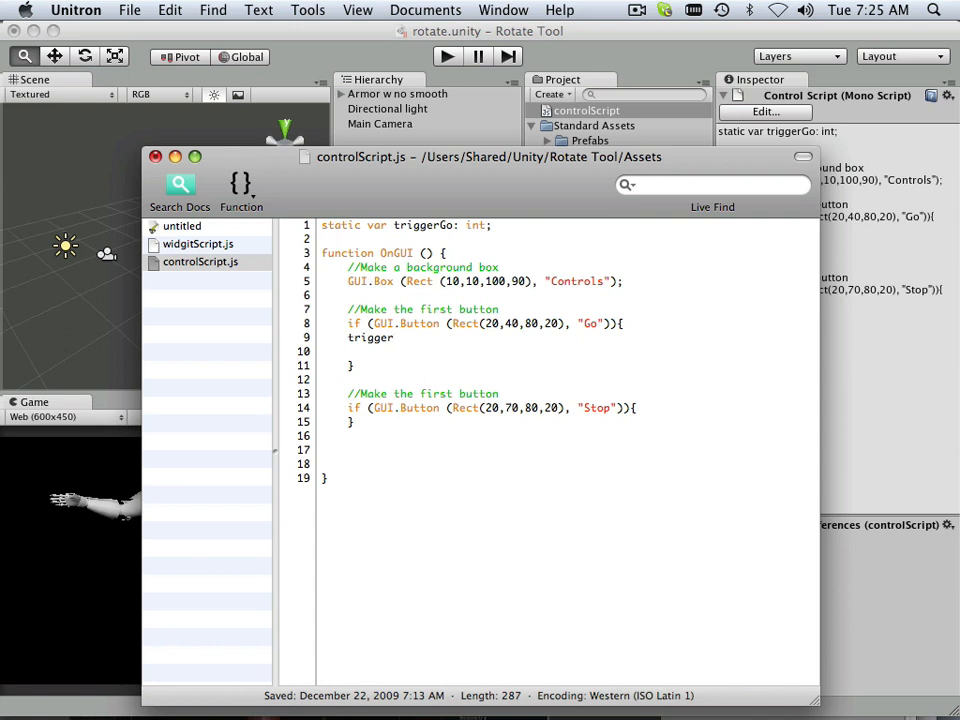
{"action": "type", "text": "Go"}
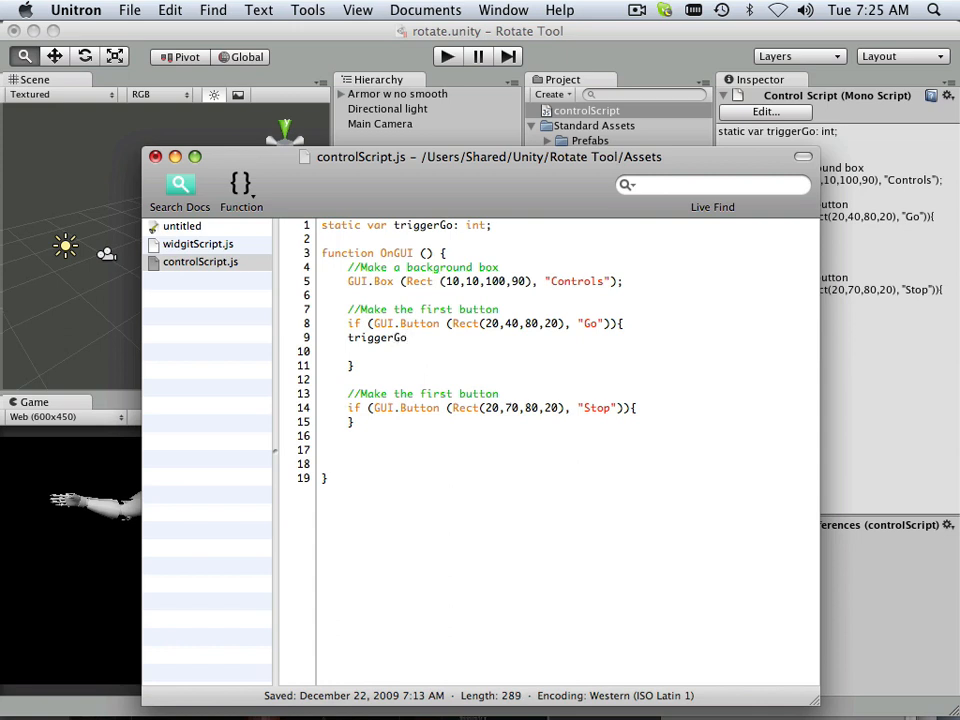
{"action": "type", "text": "= 1;"}
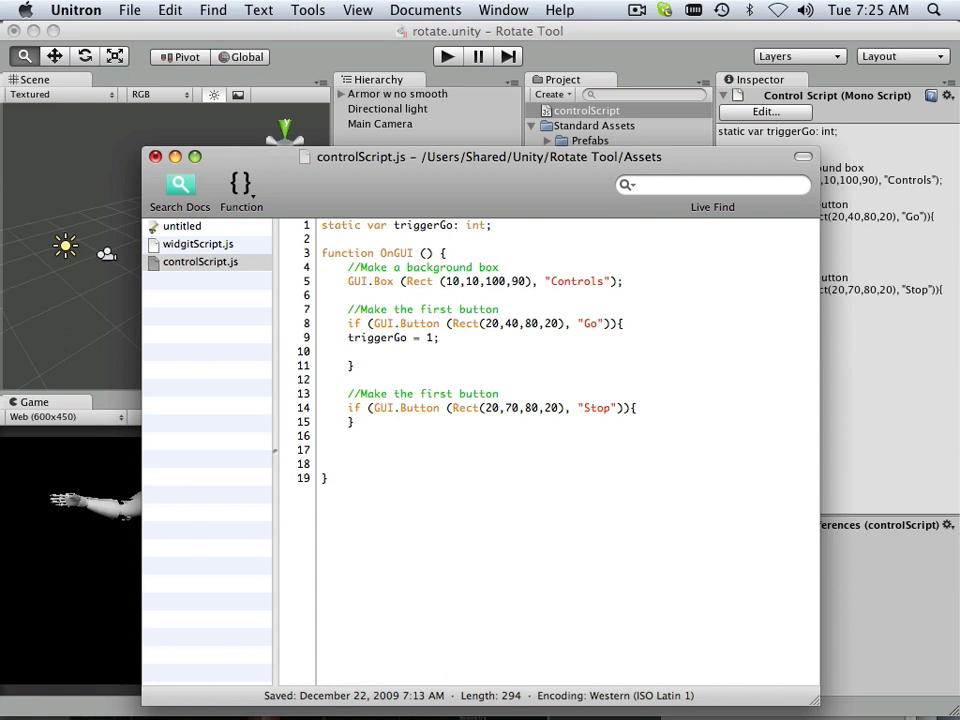
{"action": "left_click", "coordinate": [438, 338]}
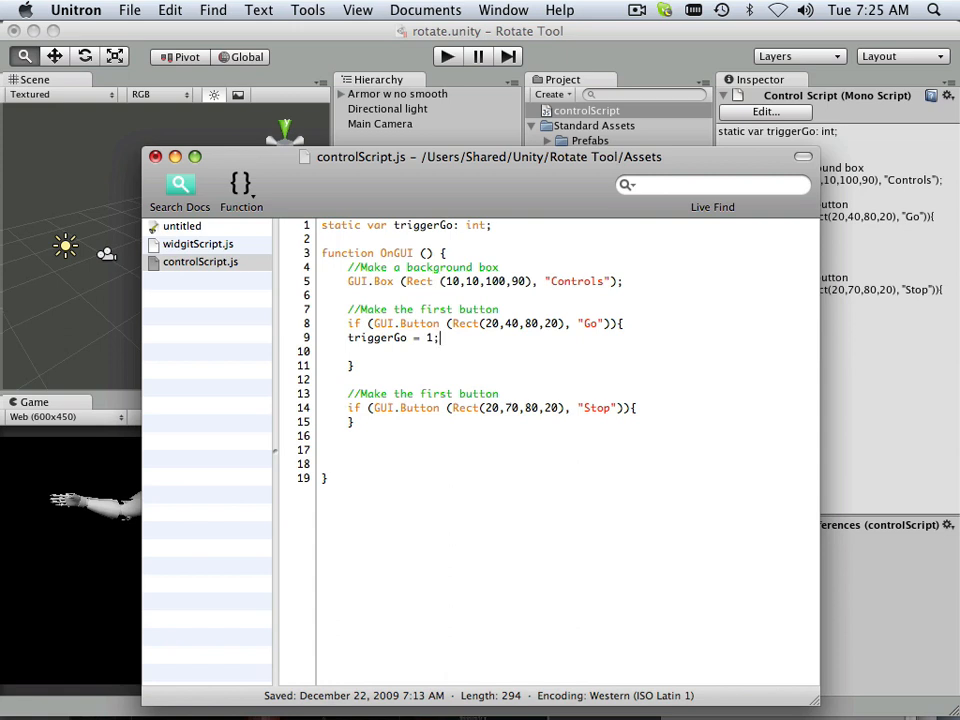
Step: Add 'print(triggerGo);' beneath the assignment in the Go block and save
{"action": "key", "text": "Return"}
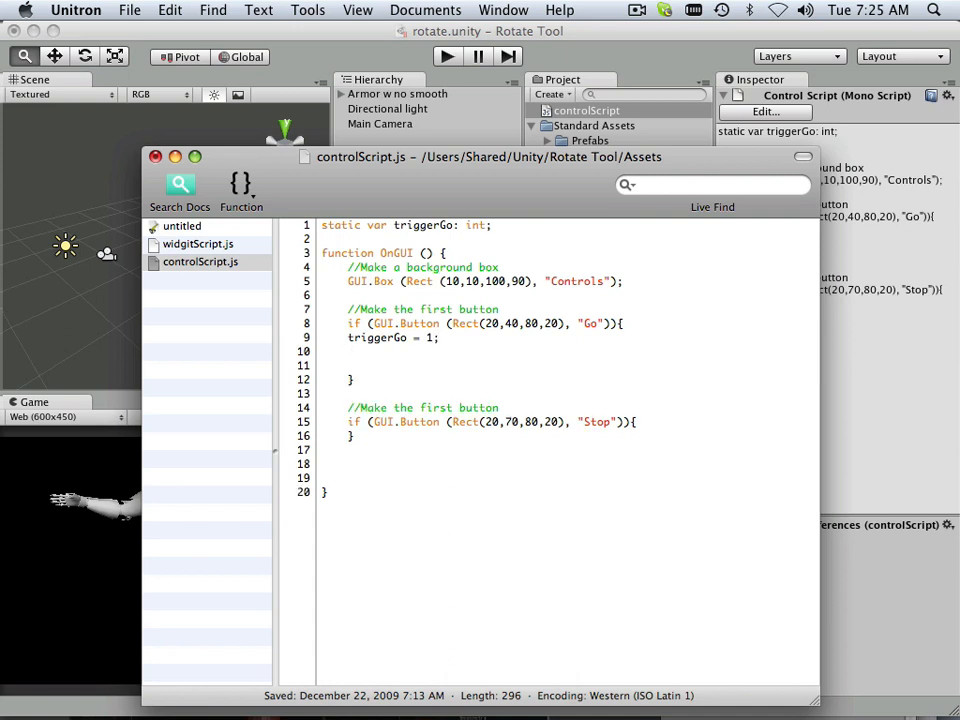
{"action": "type", "text": "print"}
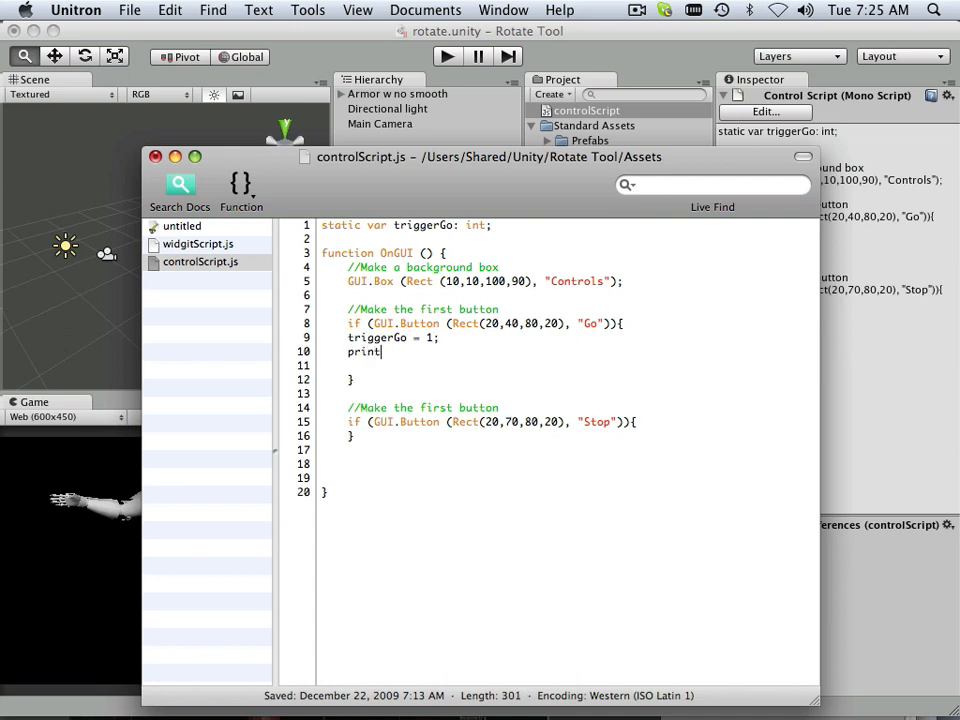
{"action": "type", "text": "("}
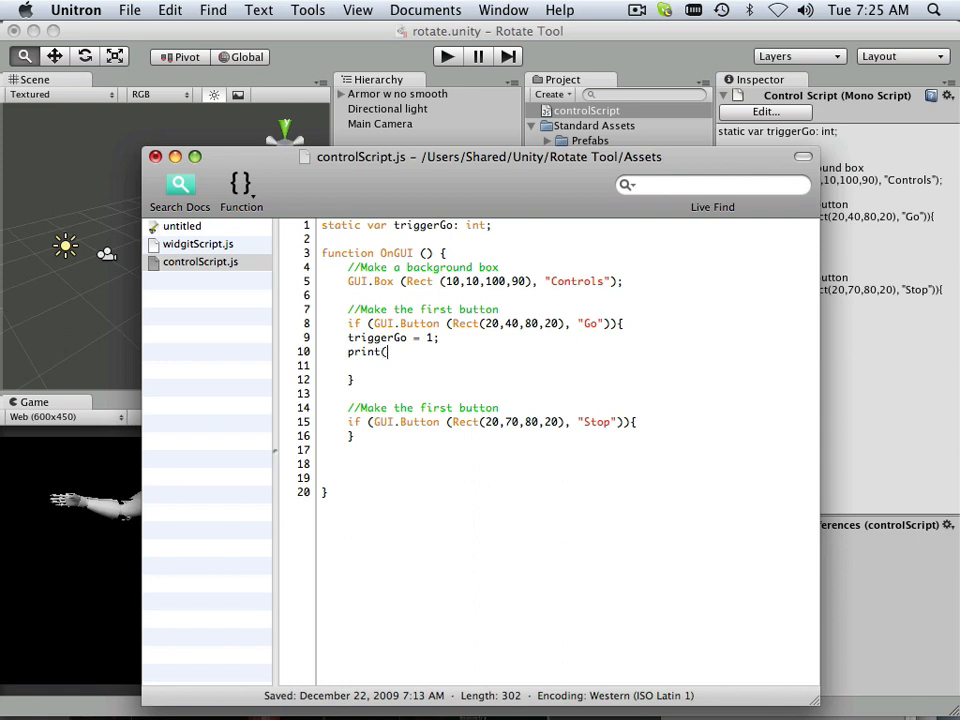
{"action": "type", "text": "trigger"}
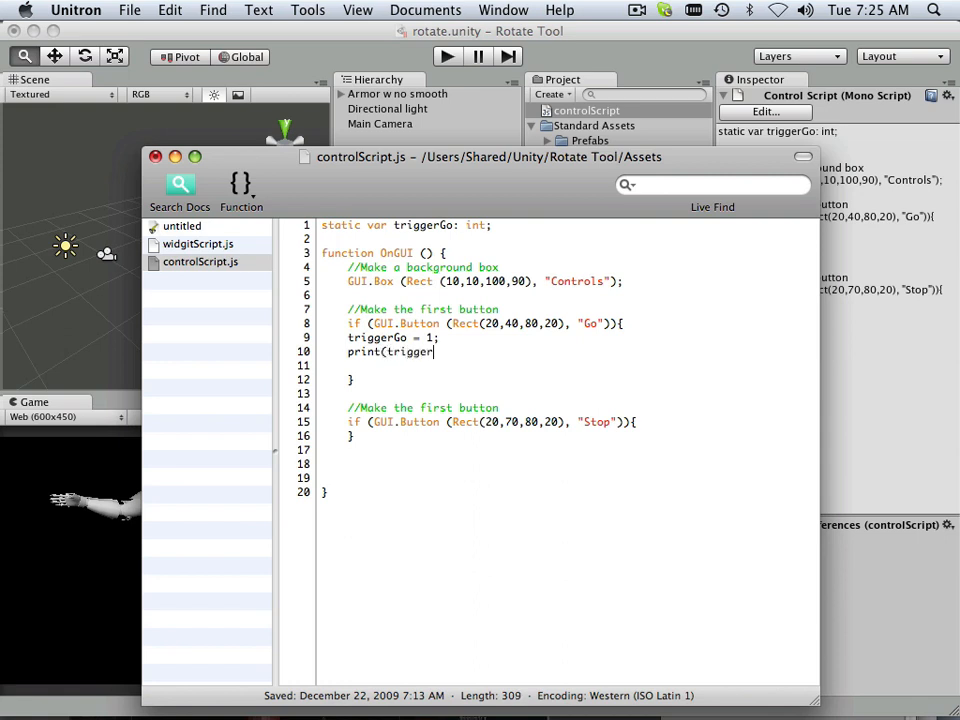
{"action": "type", "text": "Go"}
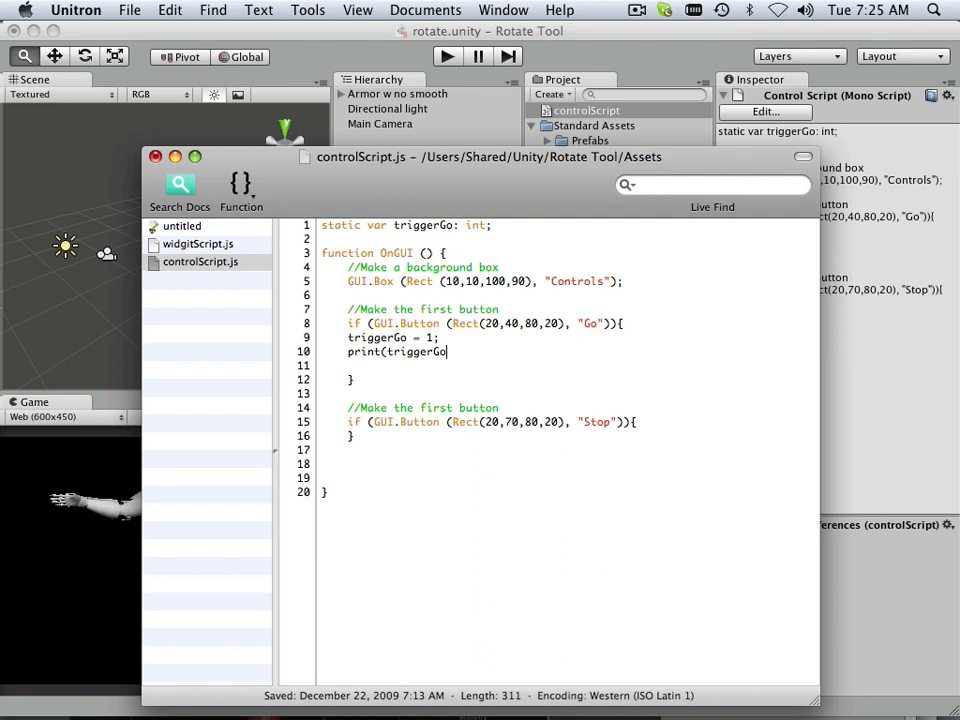
{"action": "type", "text": ");"}
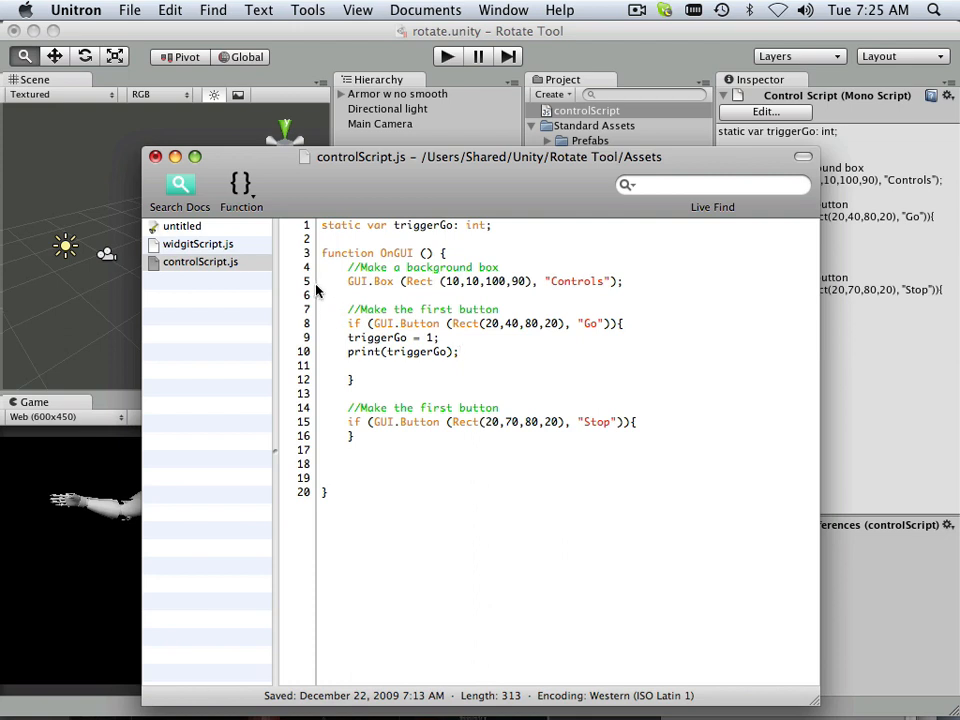
{"action": "mouse_move", "coordinate": [300, 215]}
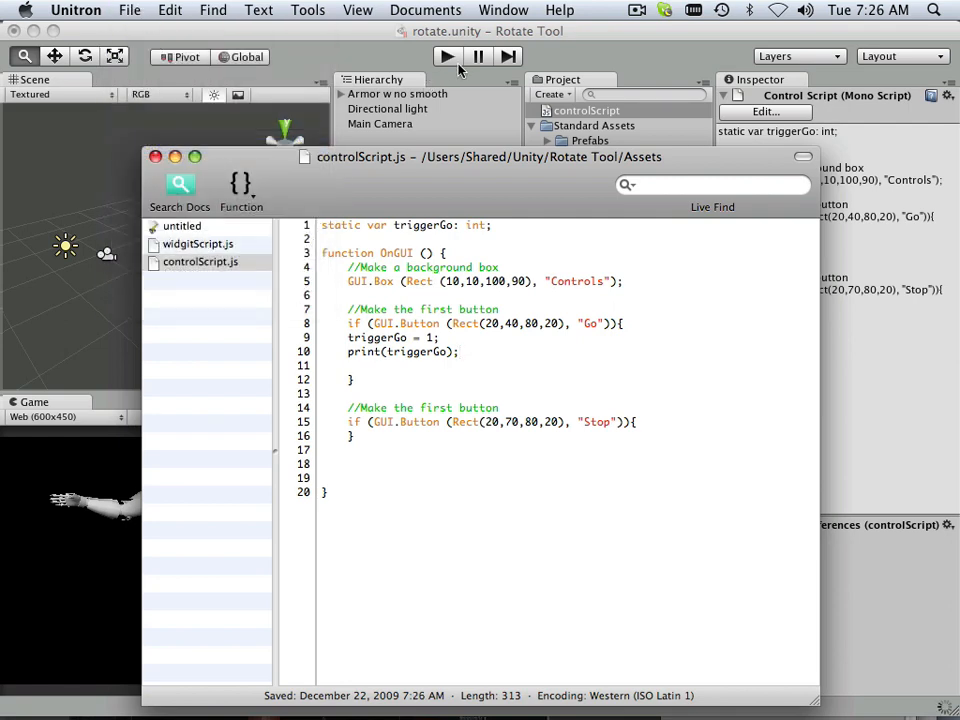
Step: Play the scene and press the Go button to log triggerGo
{"action": "left_click", "coordinate": [447, 56]}
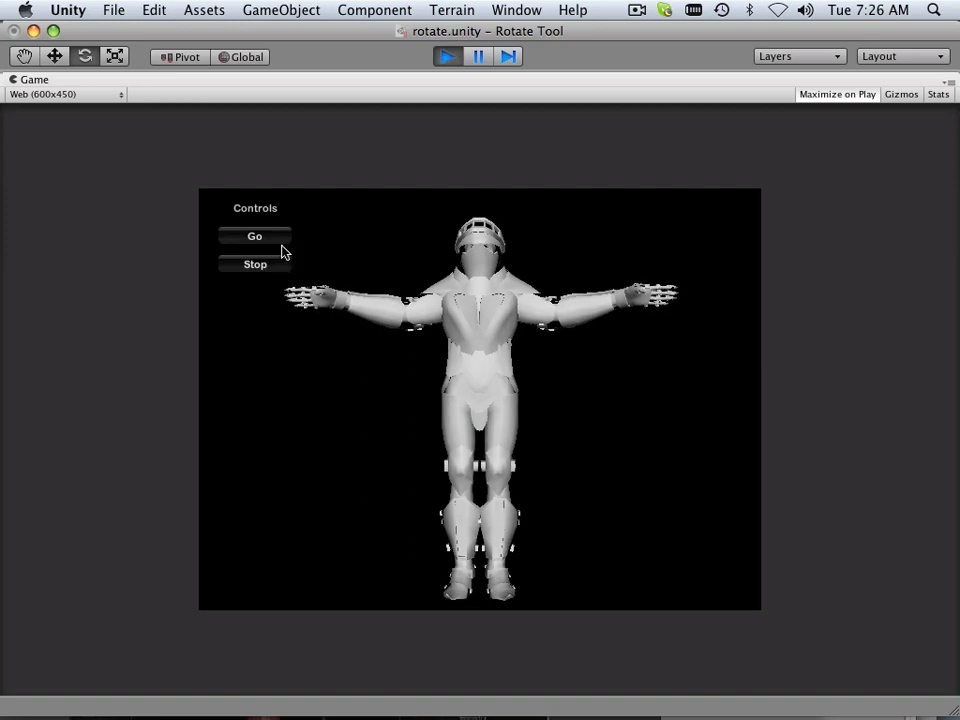
{"action": "left_click", "coordinate": [254, 236]}
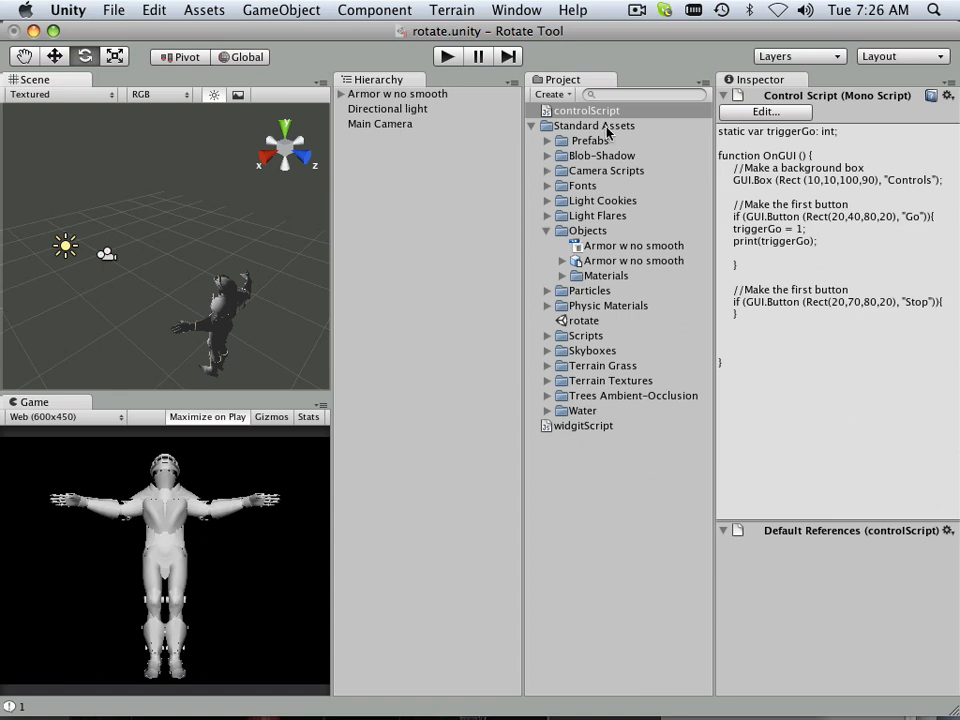
Step: Copy the Go block lines into the Stop block, changing triggerGo to 0
{"action": "double_click", "coordinate": [585, 110]}
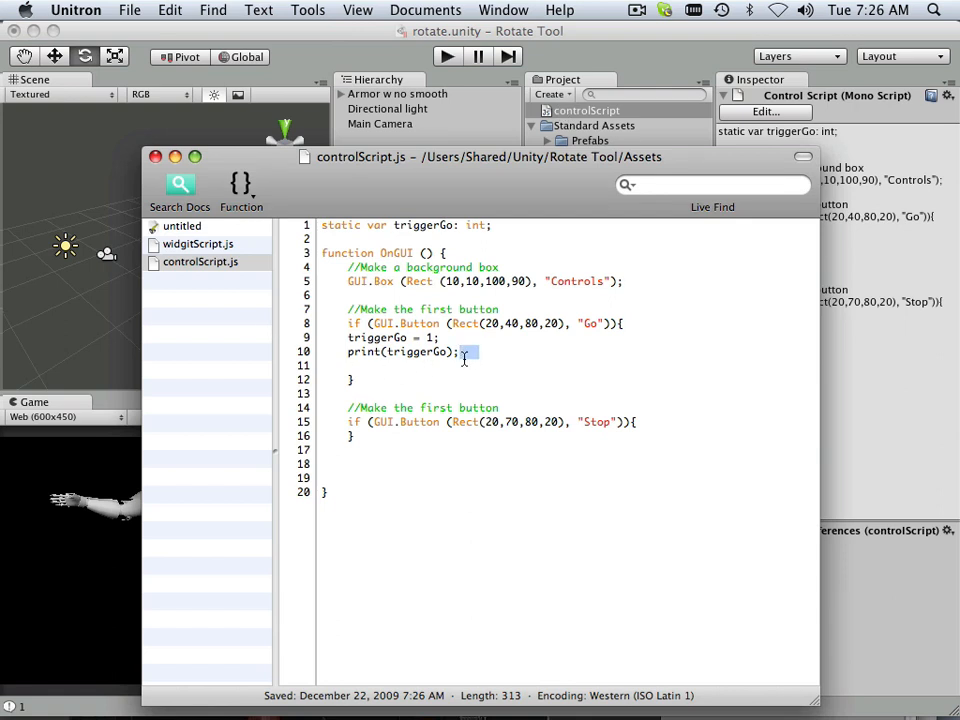
{"action": "left_click_drag", "start_coordinate": [465, 352], "coordinate": [337, 337]}
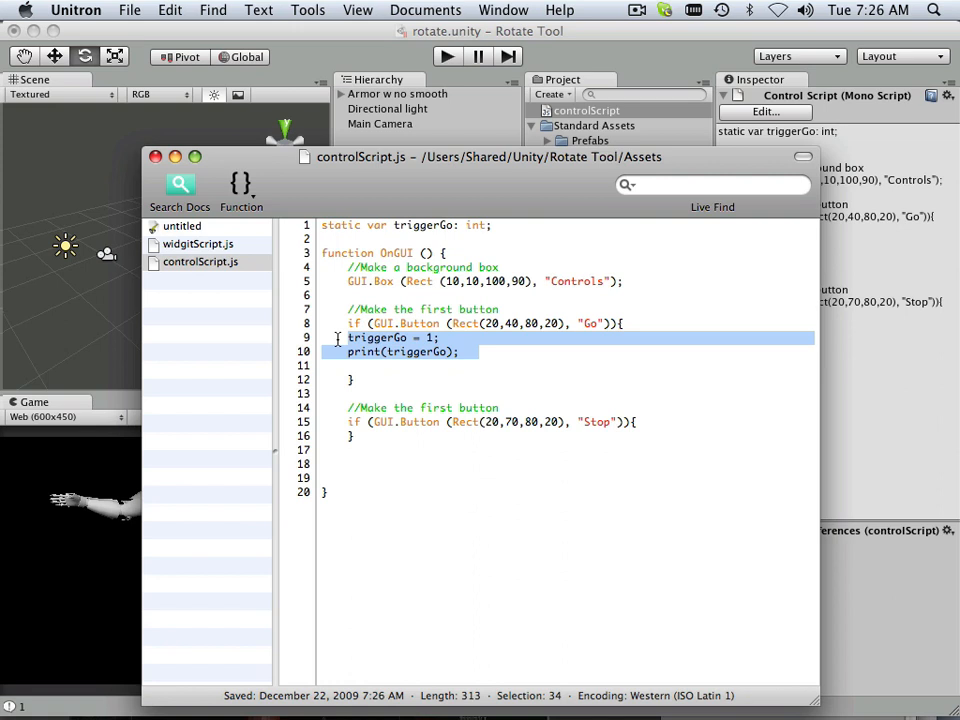
{"action": "mouse_move", "coordinate": [366, 453]}
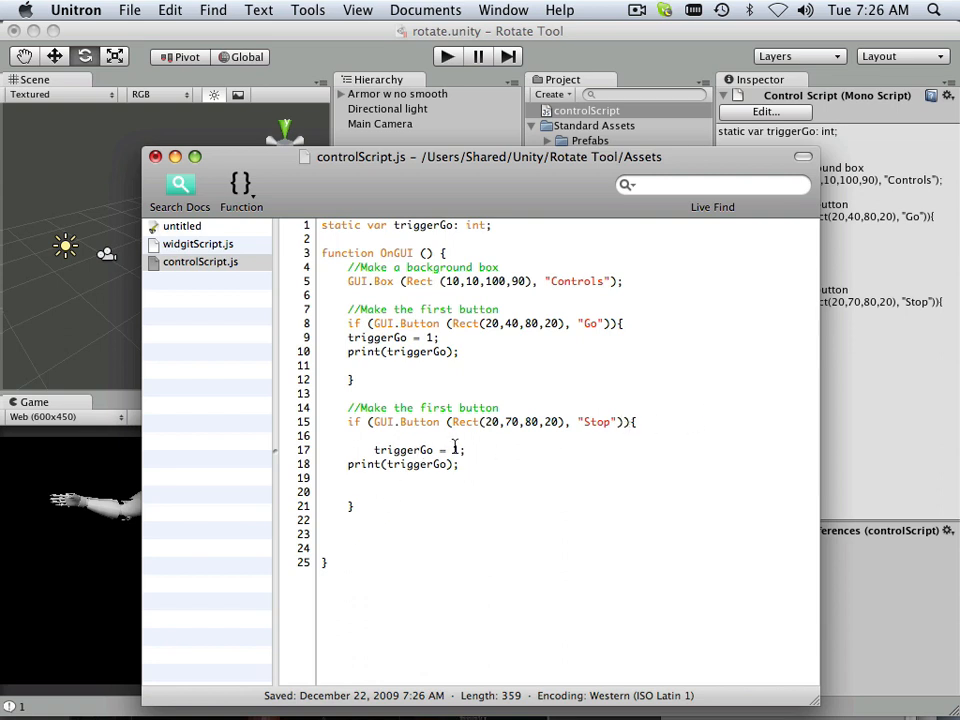
{"action": "key", "text": "Backspace"}
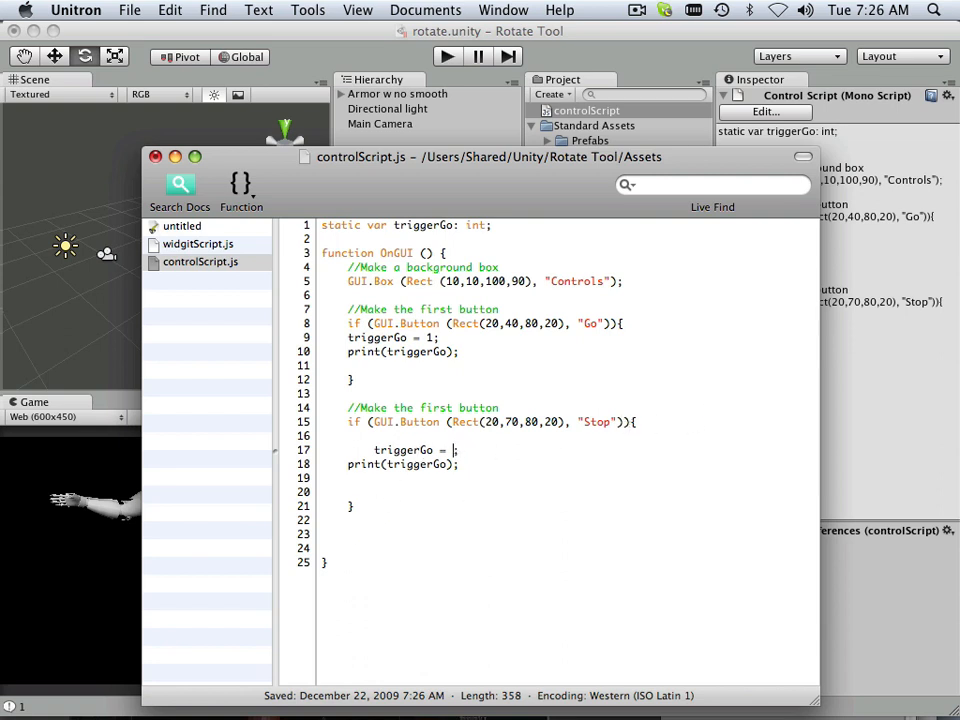
{"action": "type", "text": "0"}
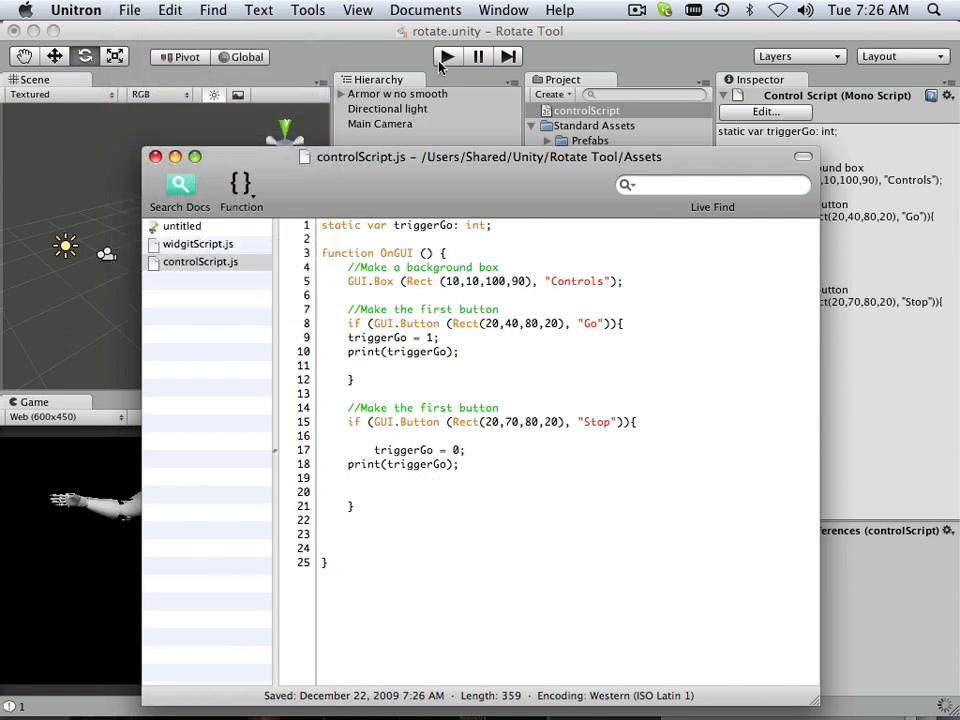
Step: Return to Unity to bring up widgitScript.js and its rotation code
{"action": "left_click", "coordinate": [447, 56]}
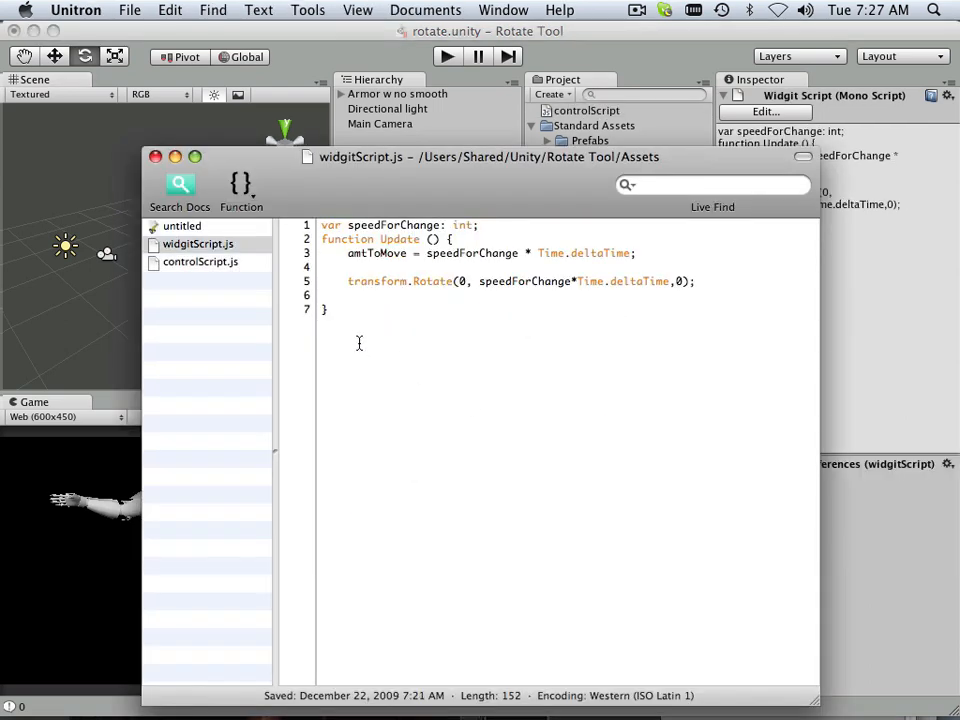
Step: Insert a new line below amtToMove and begin an 'if(' statement
{"action": "left_click", "coordinate": [693, 281]}
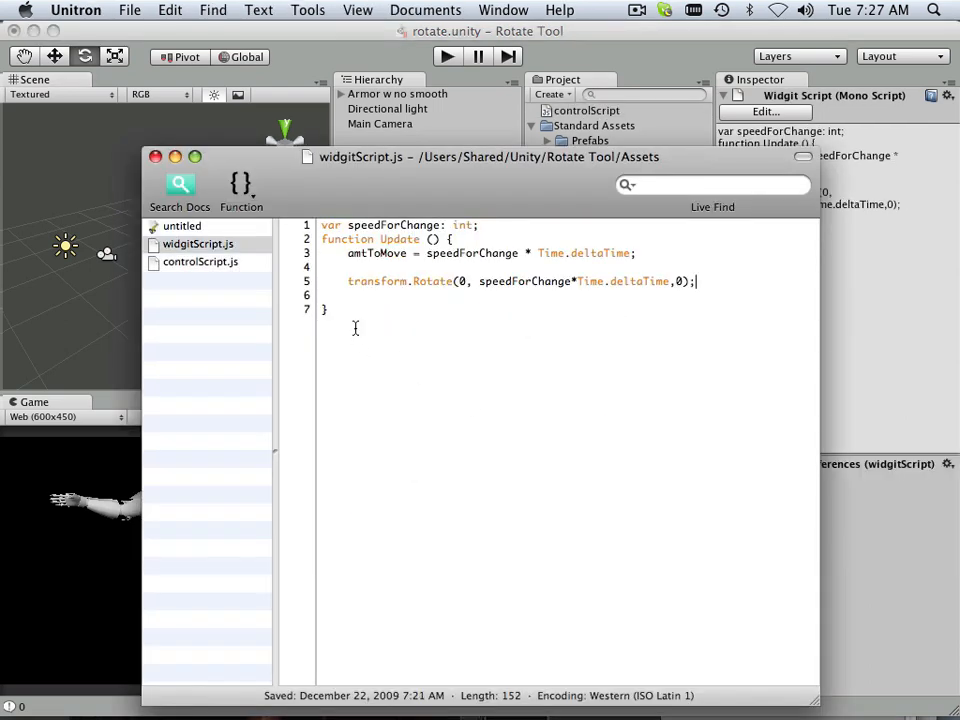
{"action": "mouse_move", "coordinate": [520, 293]}
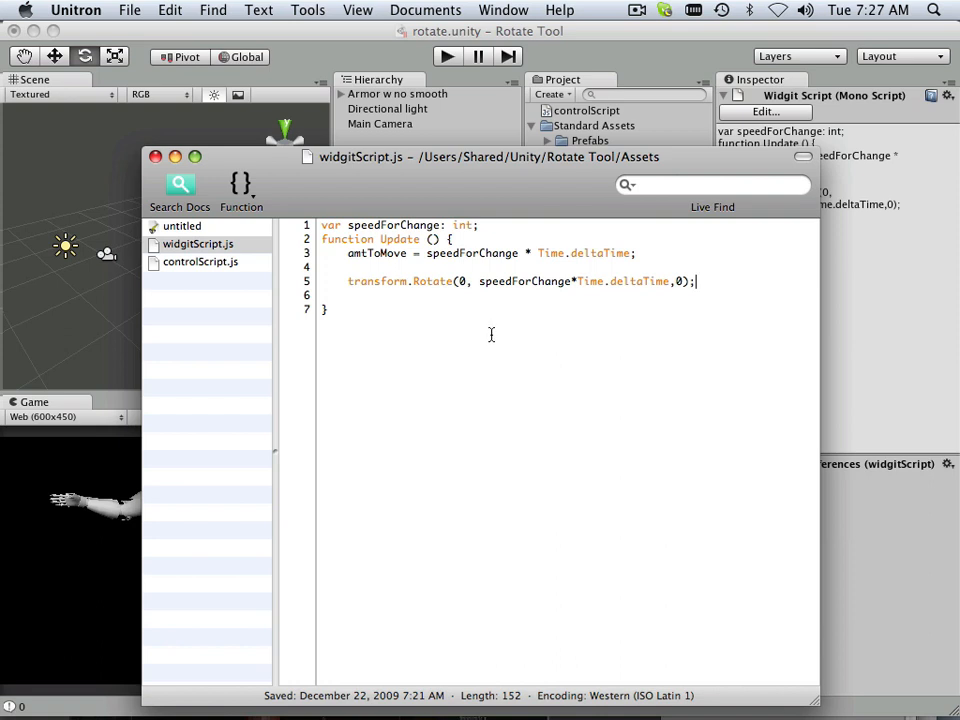
{"action": "mouse_move", "coordinate": [640, 271]}
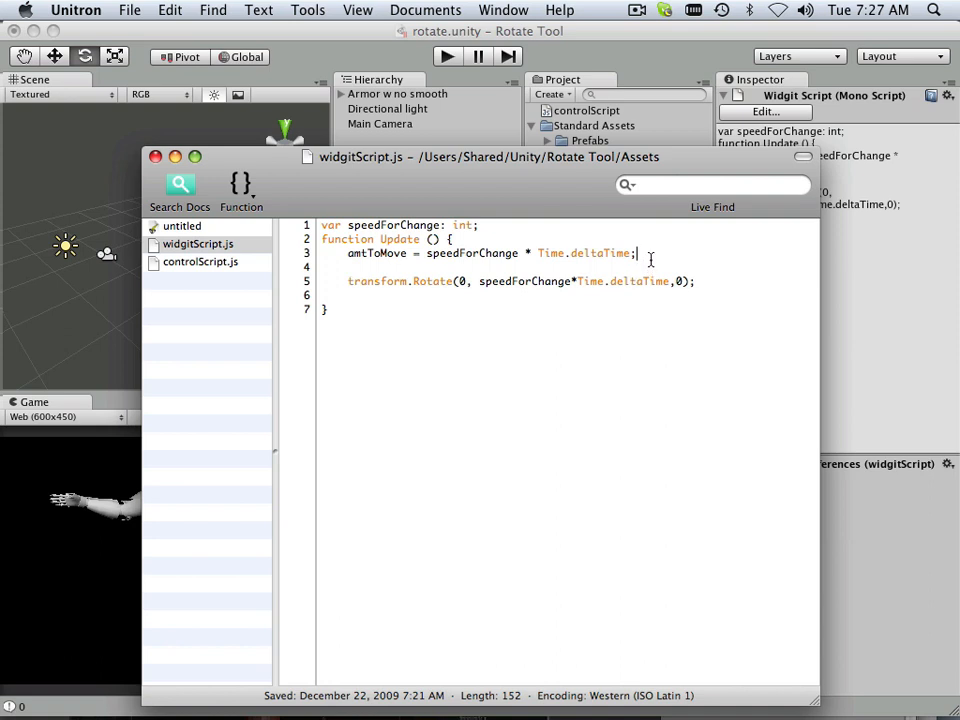
{"action": "key", "text": "Return"}
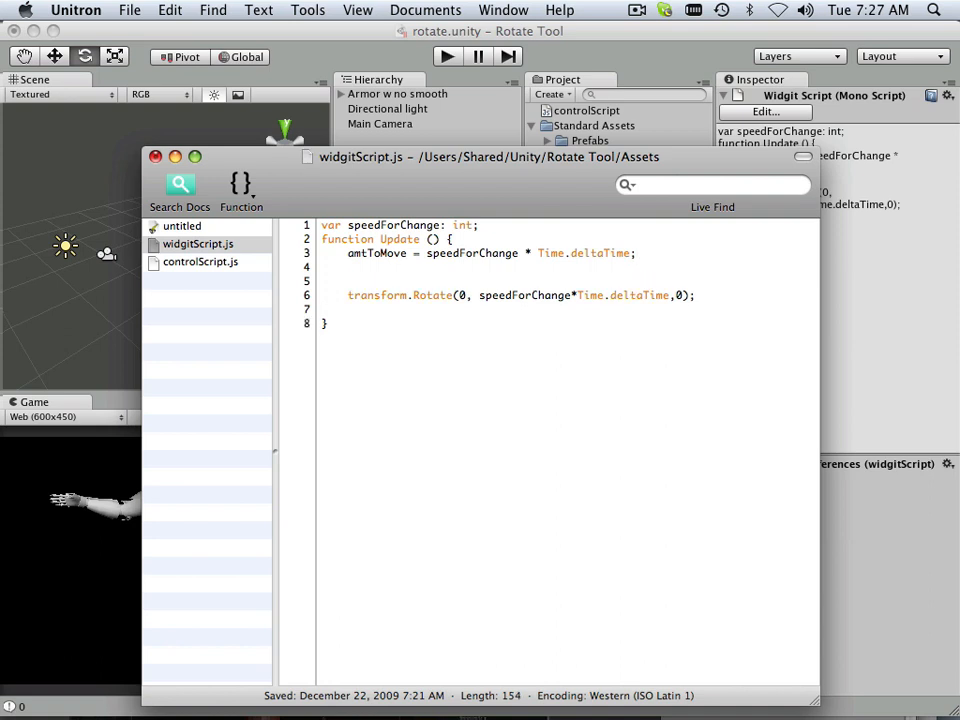
{"action": "left_click", "coordinate": [350, 267]}
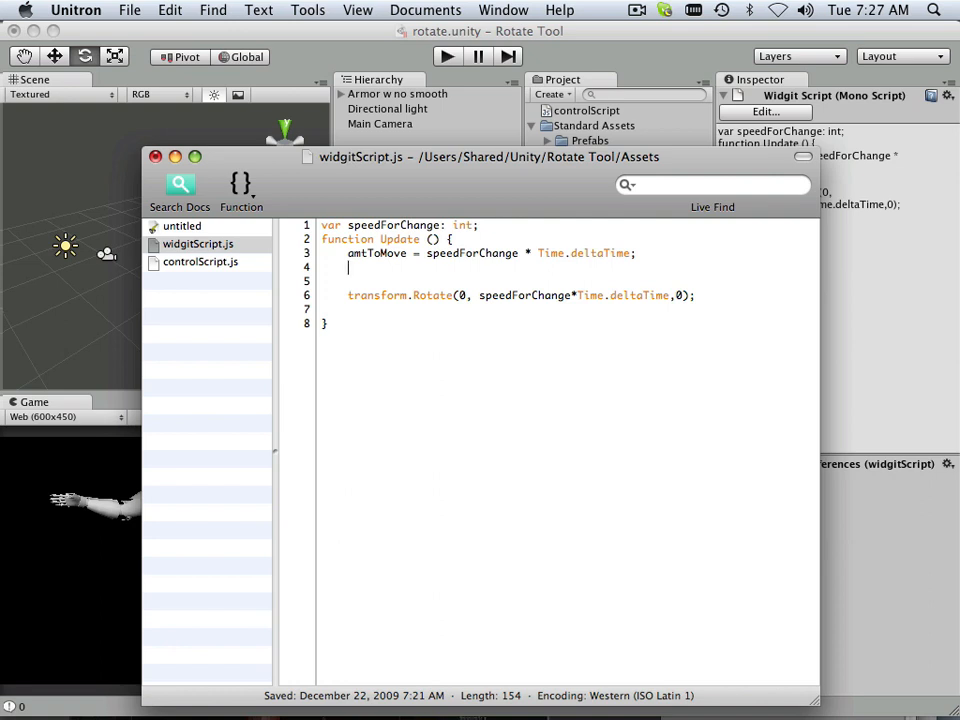
{"action": "type", "text": "if"}
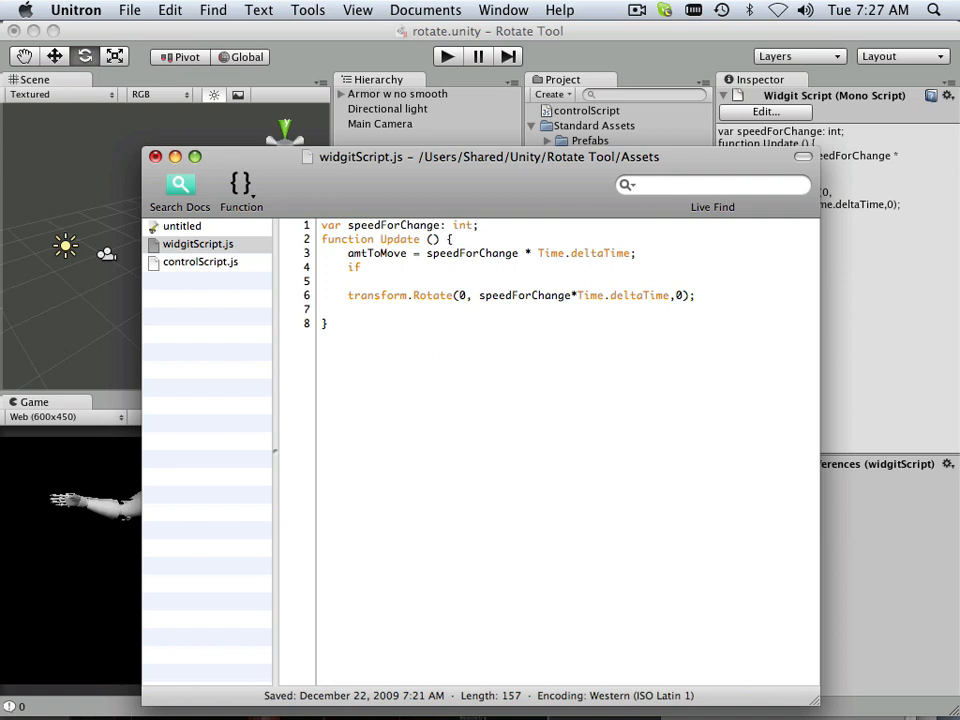
{"action": "type", "text": "("}
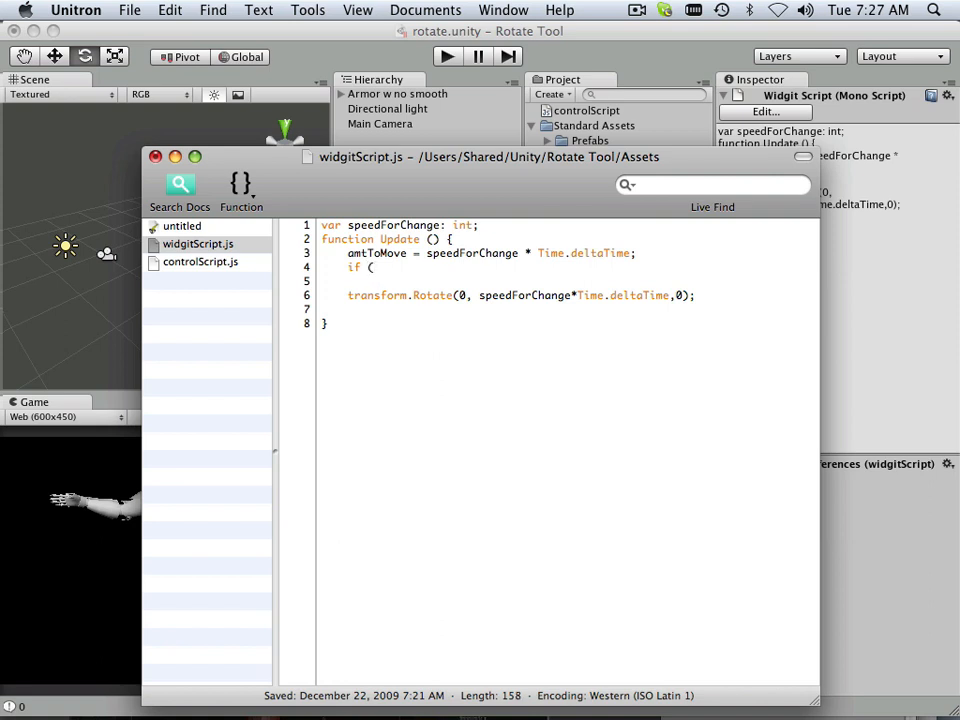
{"action": "key", "text": "Backspace"}
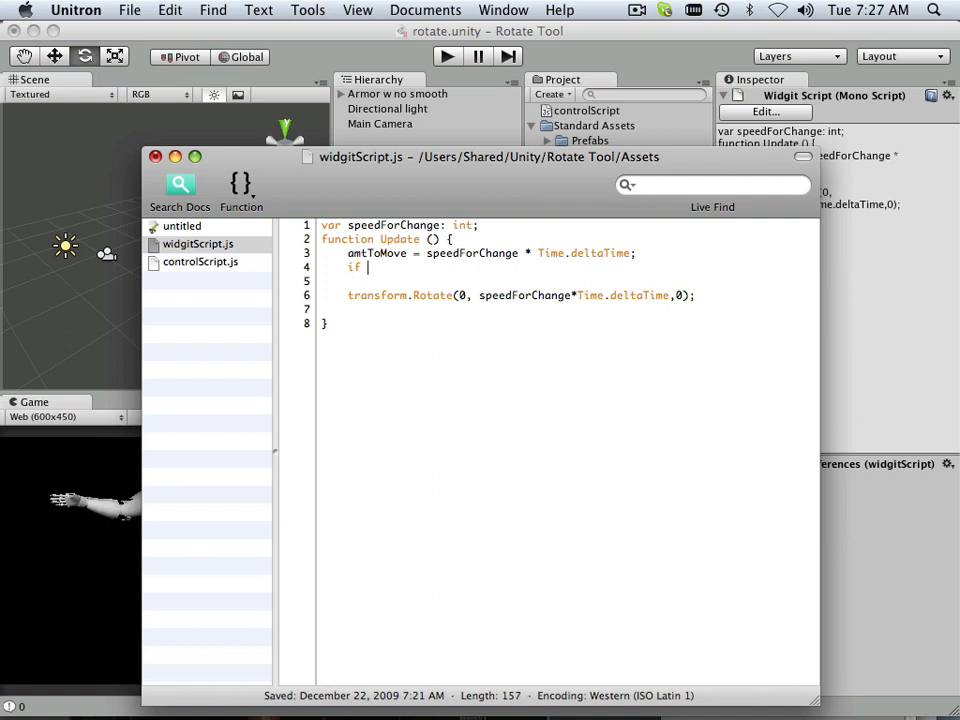
{"action": "type", "text": "("}
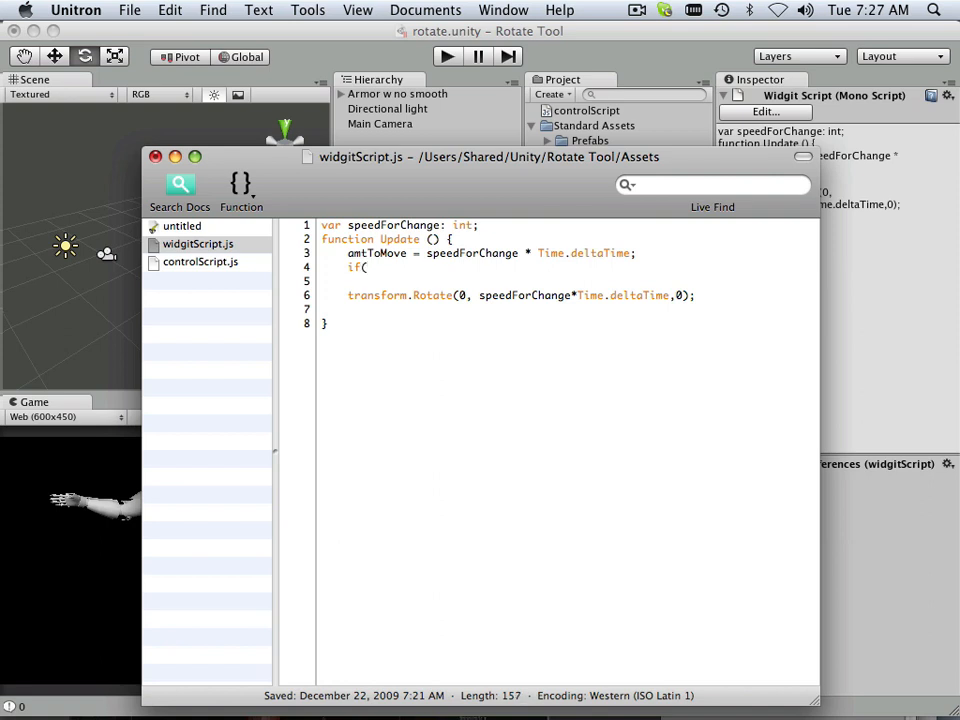
Step: Complete the condition controlScript.triggerGo == 1 and close the block around transform.Rotate
{"action": "type", "text": "control"}
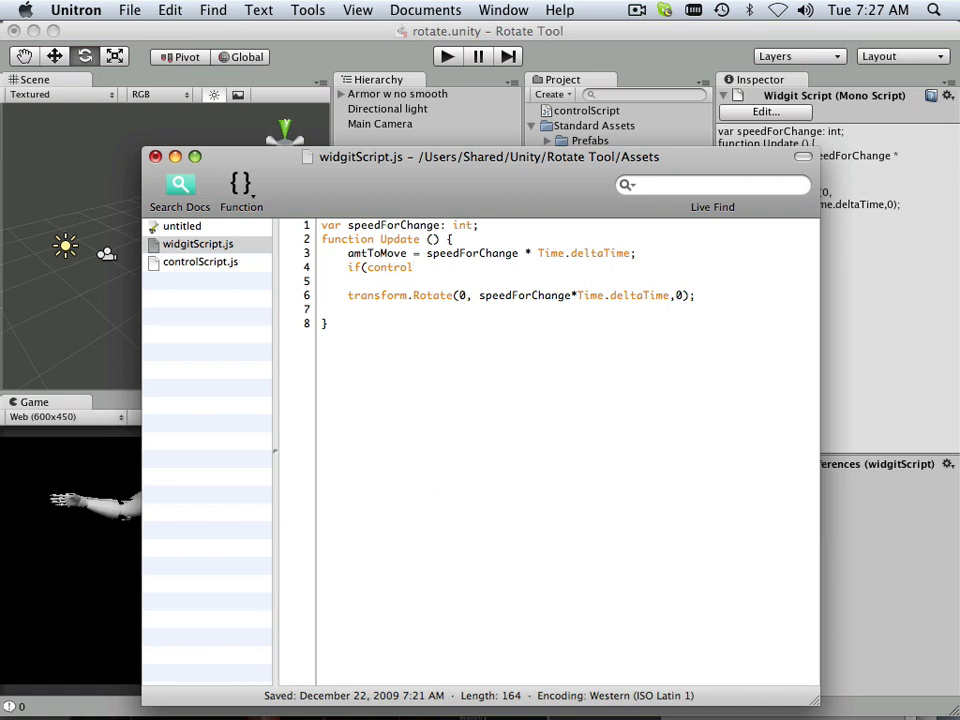
{"action": "left_click", "coordinate": [410, 267]}
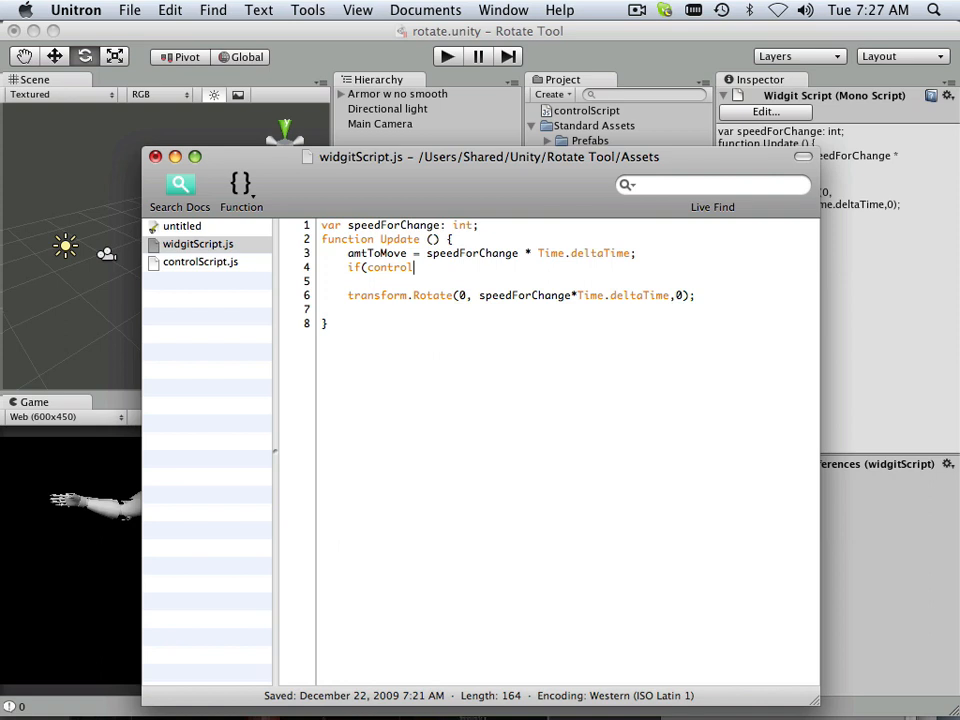
{"action": "type", "text": "Script"}
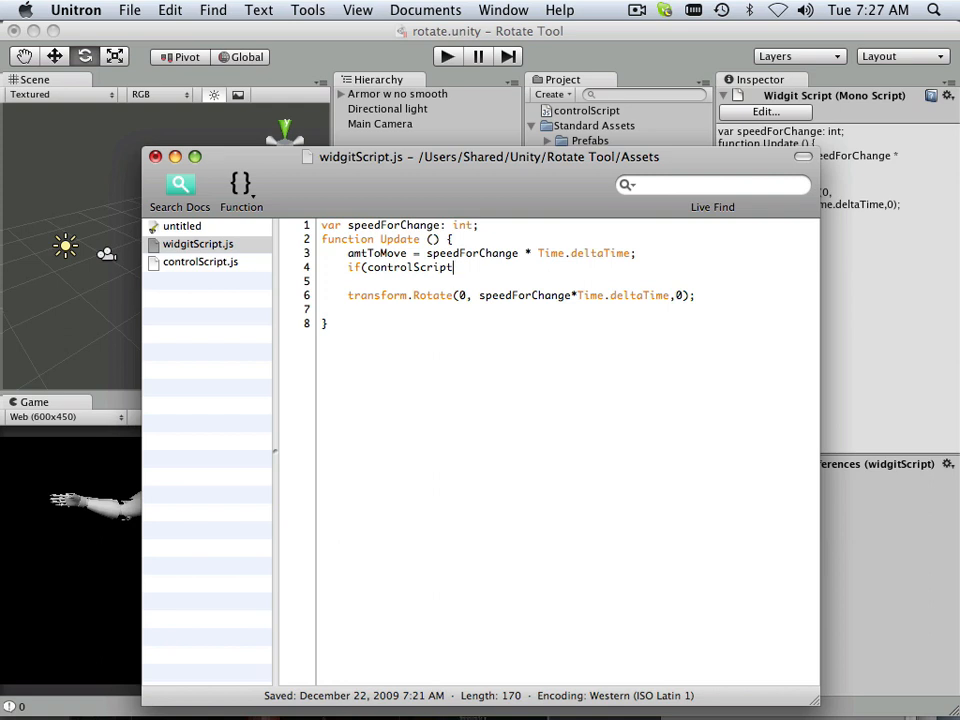
{"action": "type", "text": ".tri"}
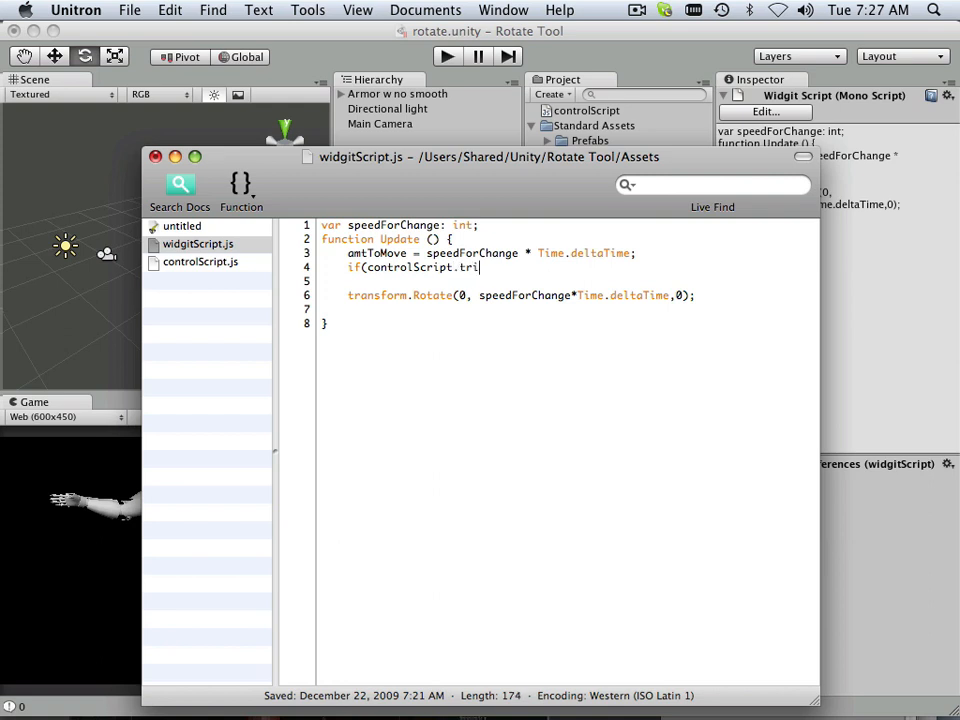
{"action": "type", "text": "ggerG"}
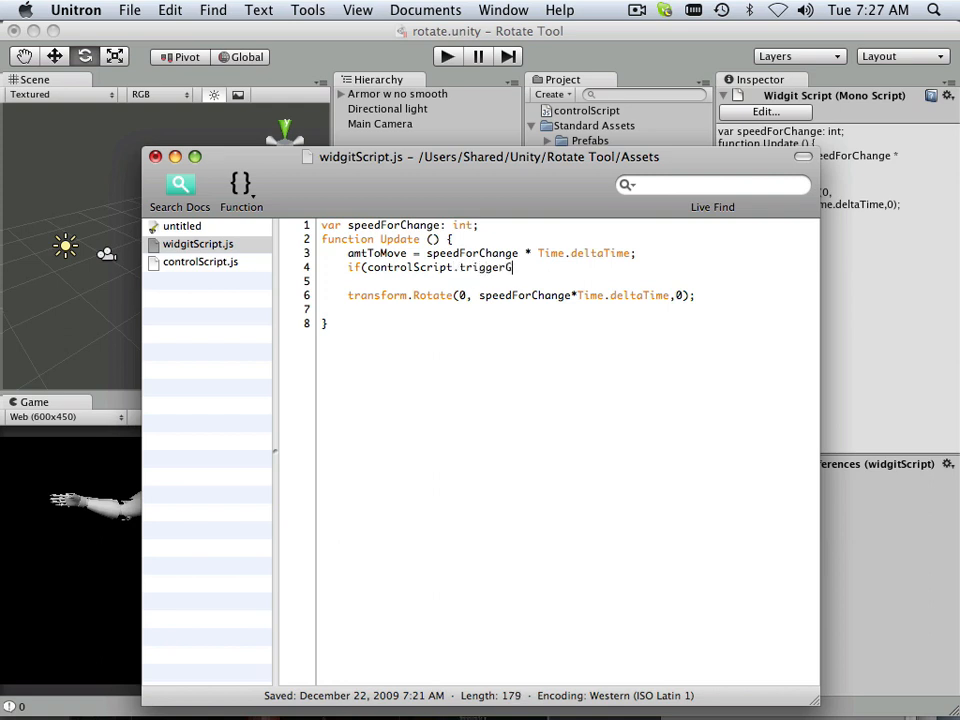
{"action": "type", "text": "o ="}
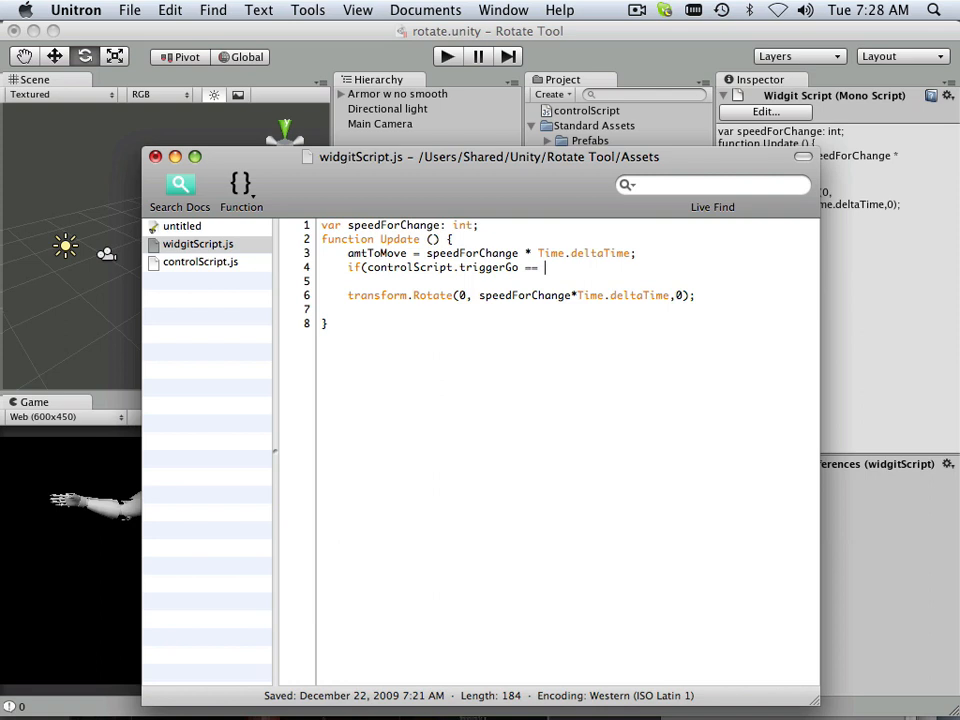
{"action": "type", "text": "="}
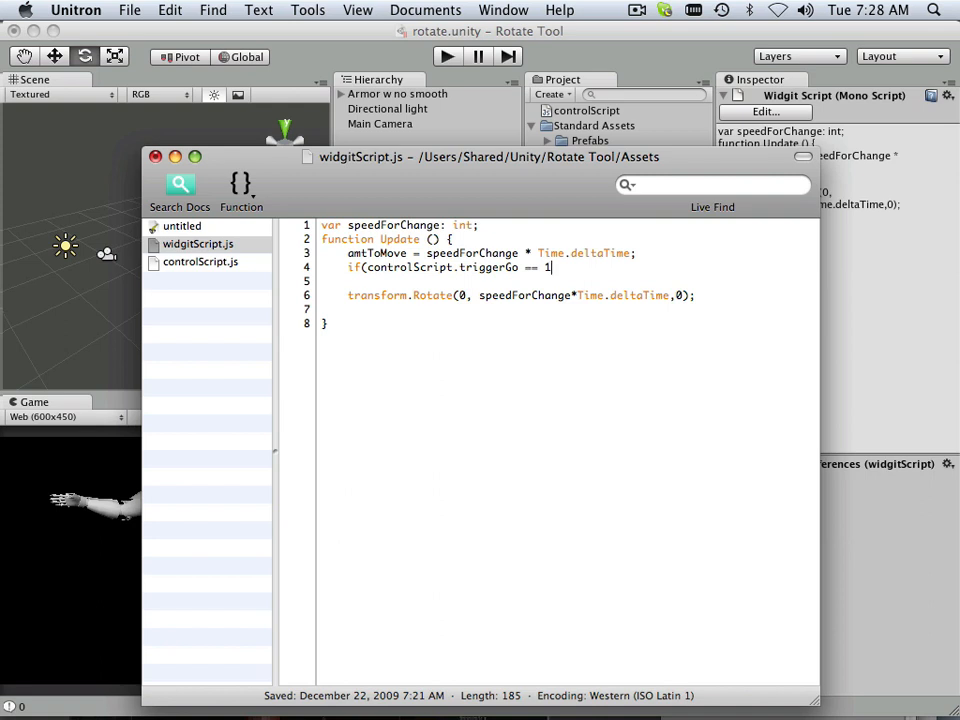
{"action": "type", "text": "){"}
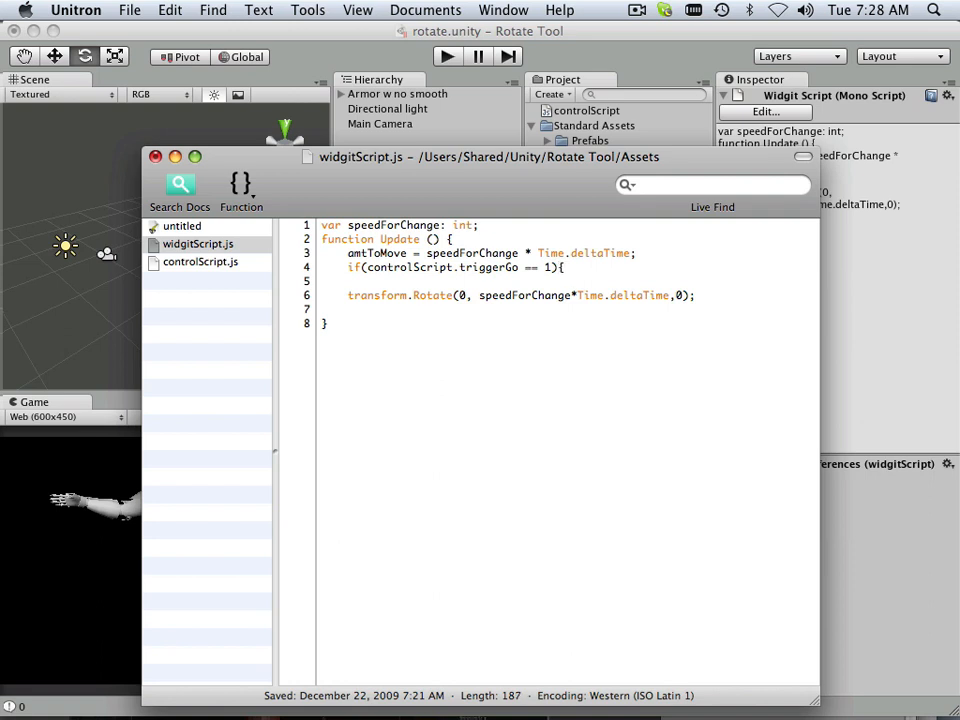
{"action": "left_click", "coordinate": [570, 295]}
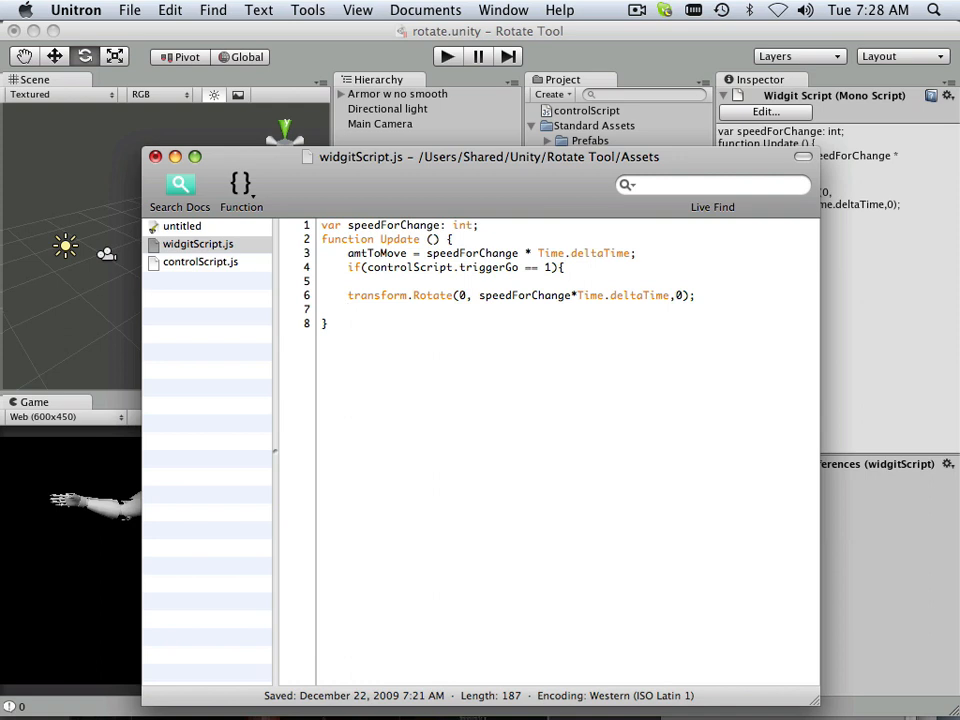
{"action": "type", "text": "}"}
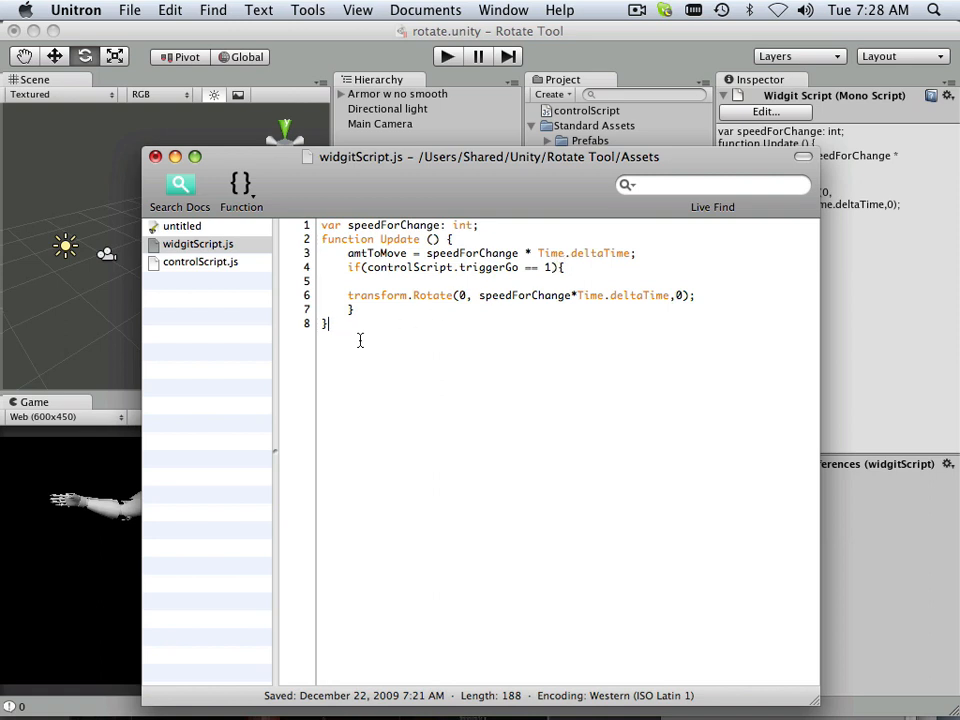
Step: Save widgitScript.js via File > Save and move the editor down to reveal the scene
{"action": "left_click", "coordinate": [129, 10]}
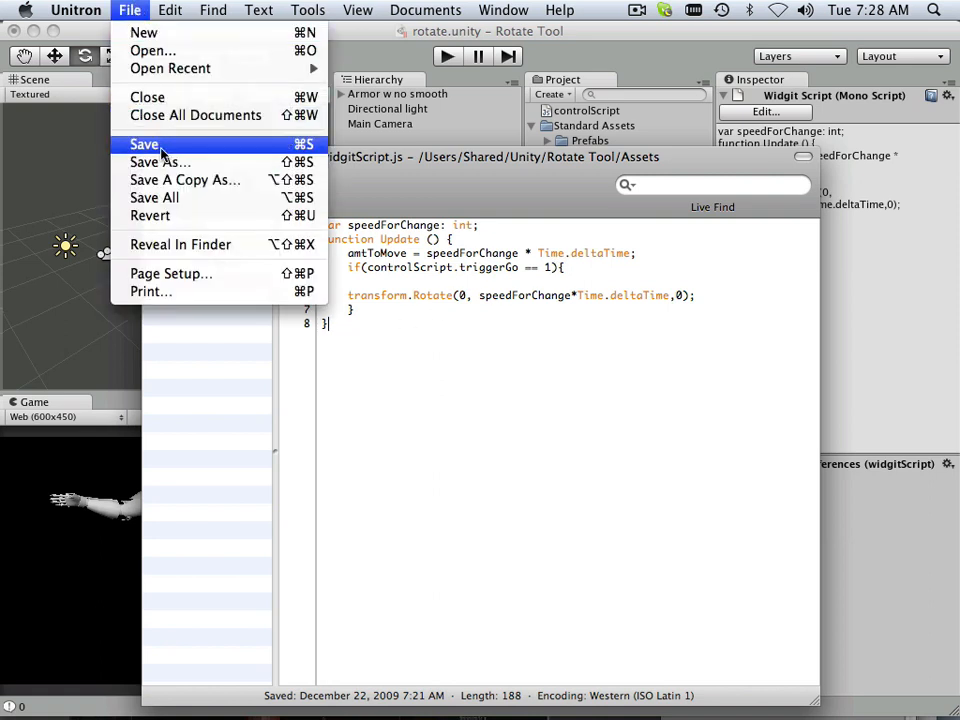
{"action": "left_click", "coordinate": [144, 144]}
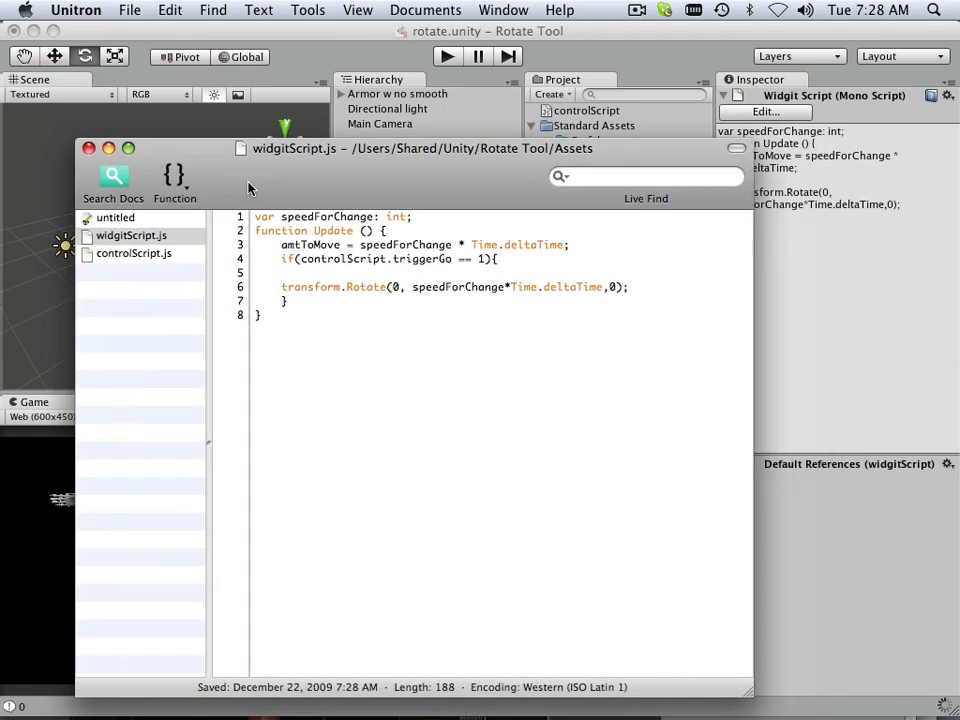
{"action": "left_click_drag", "start_coordinate": [420, 148], "coordinate": [375, 200]}
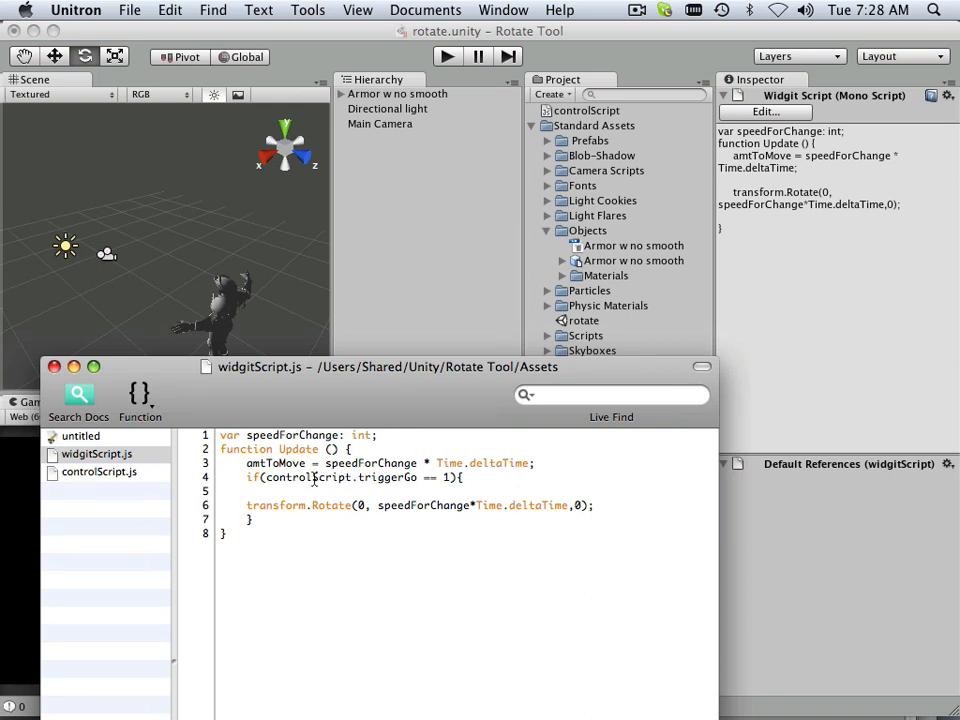
{"action": "mouse_move", "coordinate": [465, 335]}
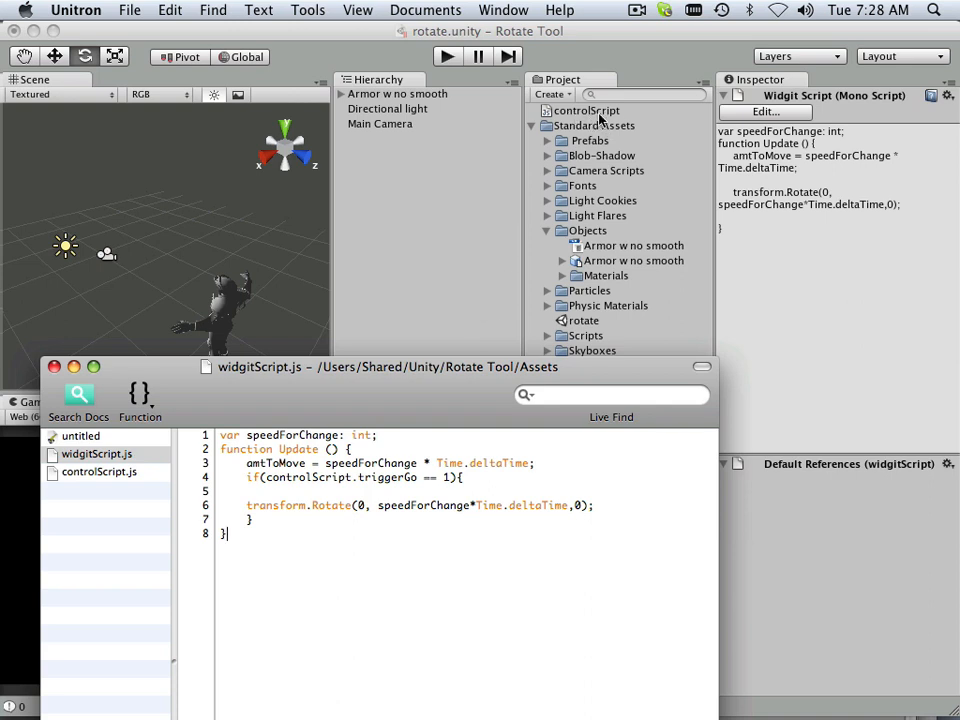
{"action": "mouse_move", "coordinate": [617, 118]}
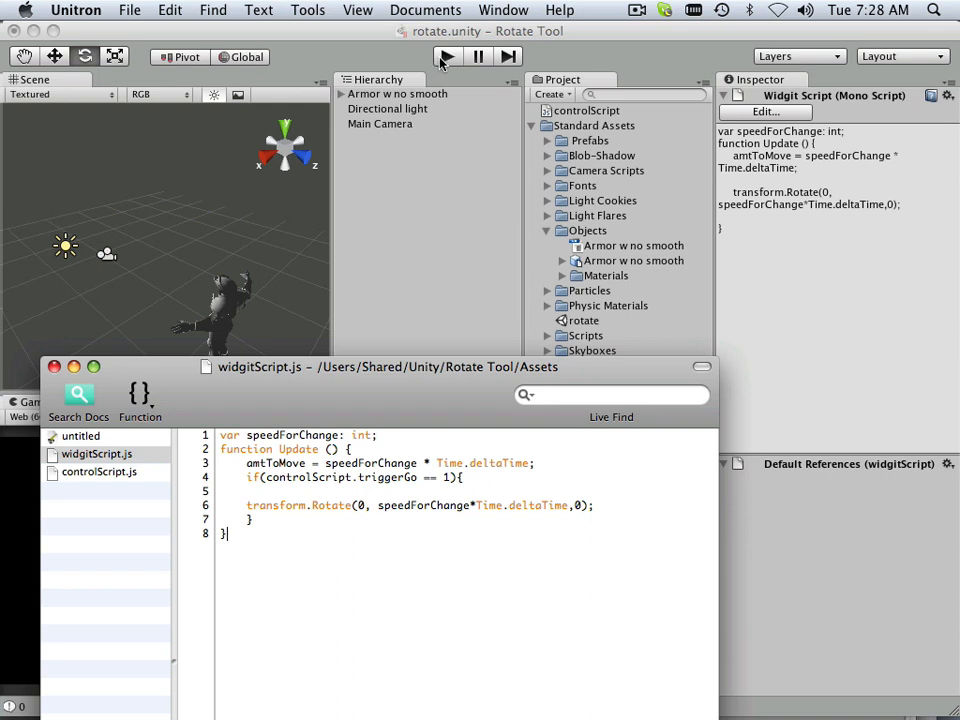
Step: Play the scene, toggling Go and Stop to spin and halt the armor model
{"action": "left_click", "coordinate": [446, 56]}
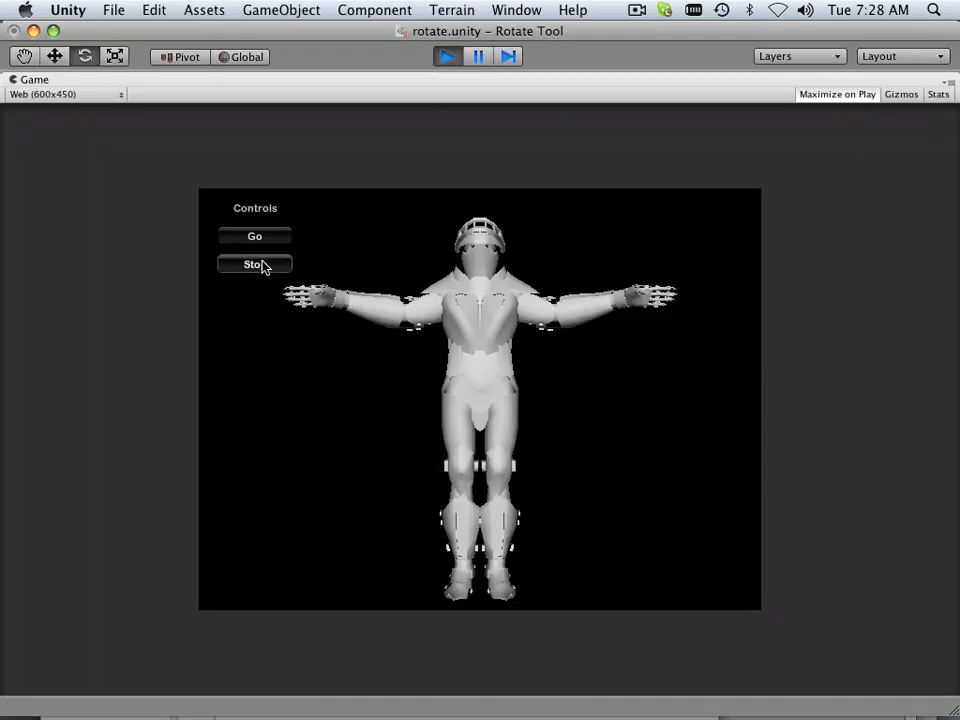
{"action": "left_click", "coordinate": [254, 236]}
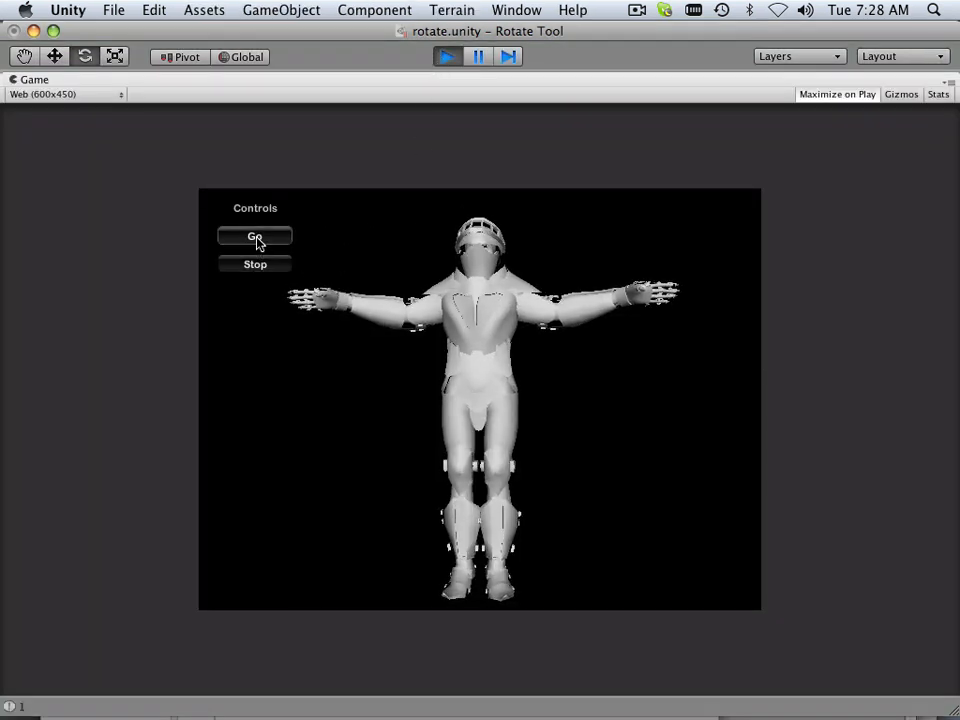
{"action": "left_click", "coordinate": [254, 264]}
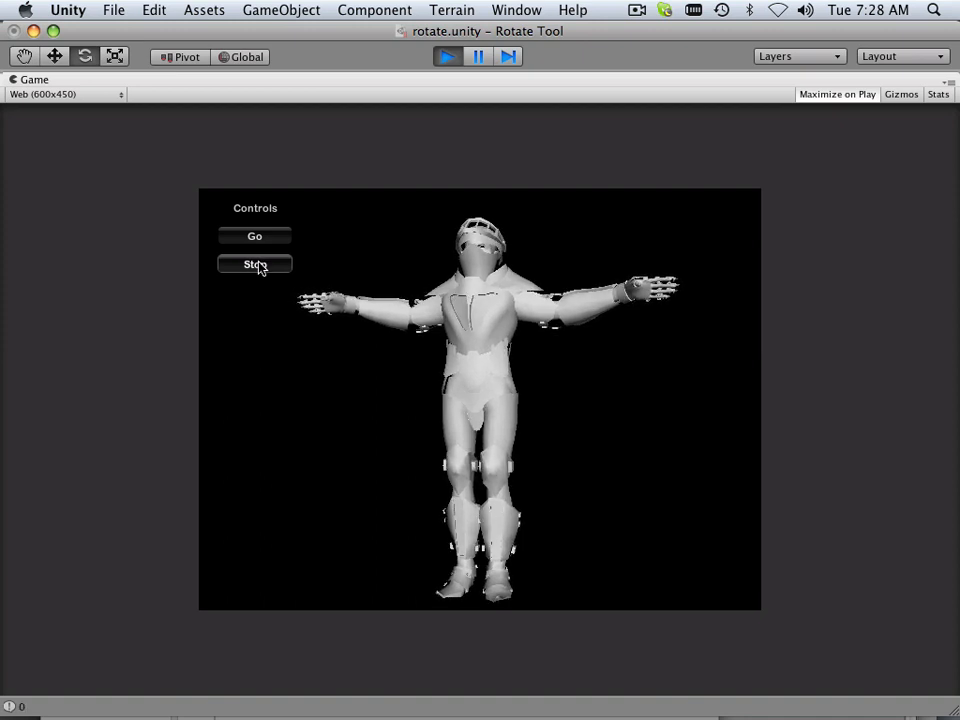
{"action": "mouse_move", "coordinate": [255, 236]}
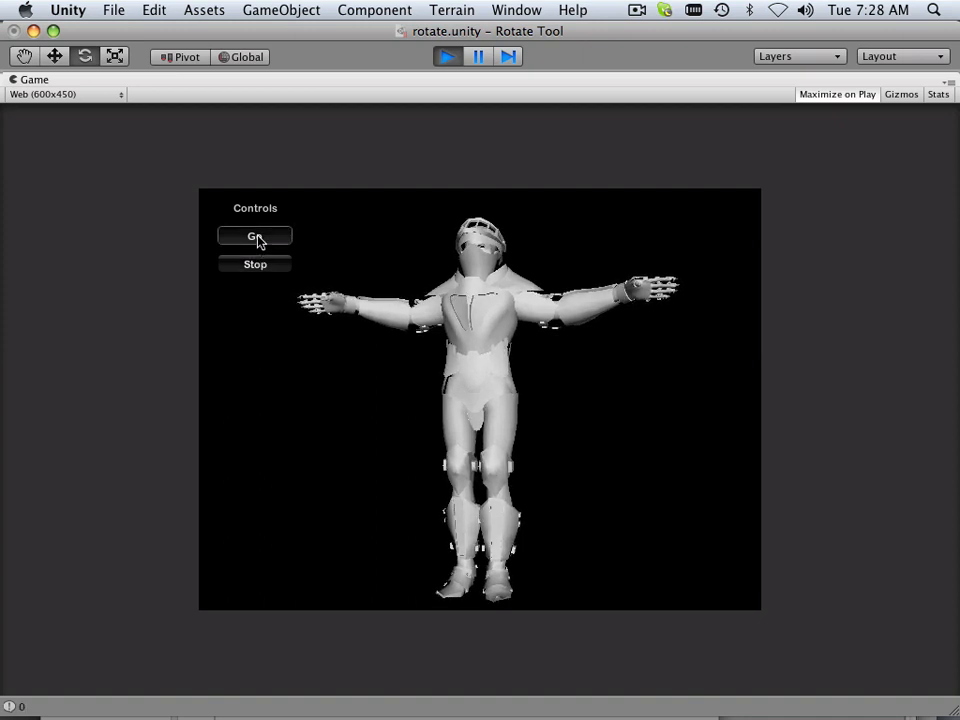
{"action": "left_click", "coordinate": [255, 264]}
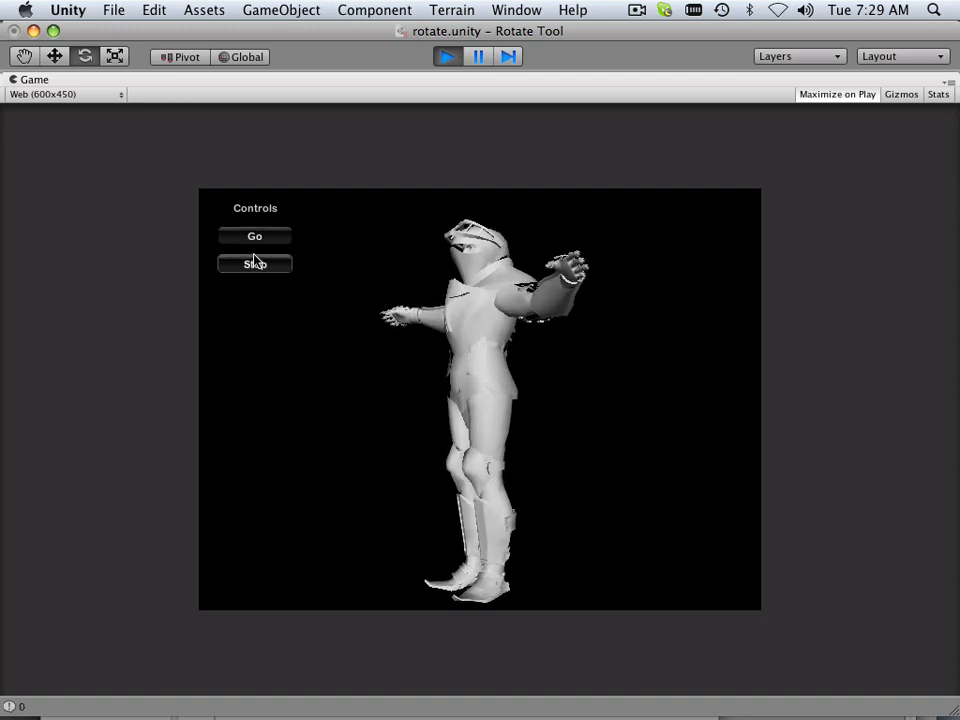
{"action": "left_click", "coordinate": [254, 263]}
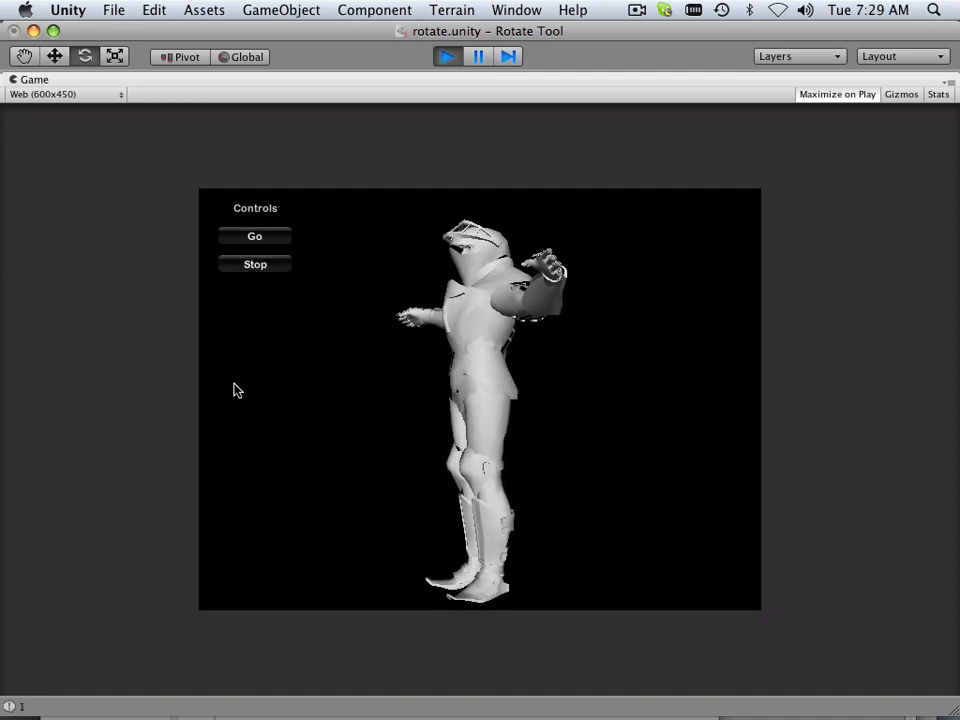
{"action": "left_click", "coordinate": [255, 264]}
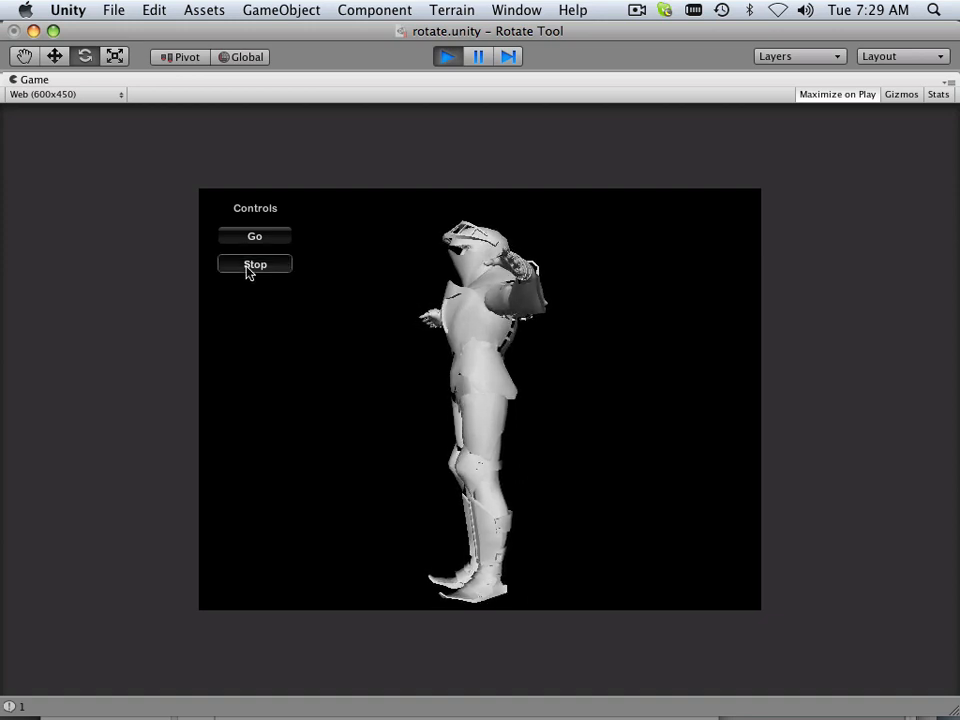
{"action": "mouse_move", "coordinate": [267, 173]}
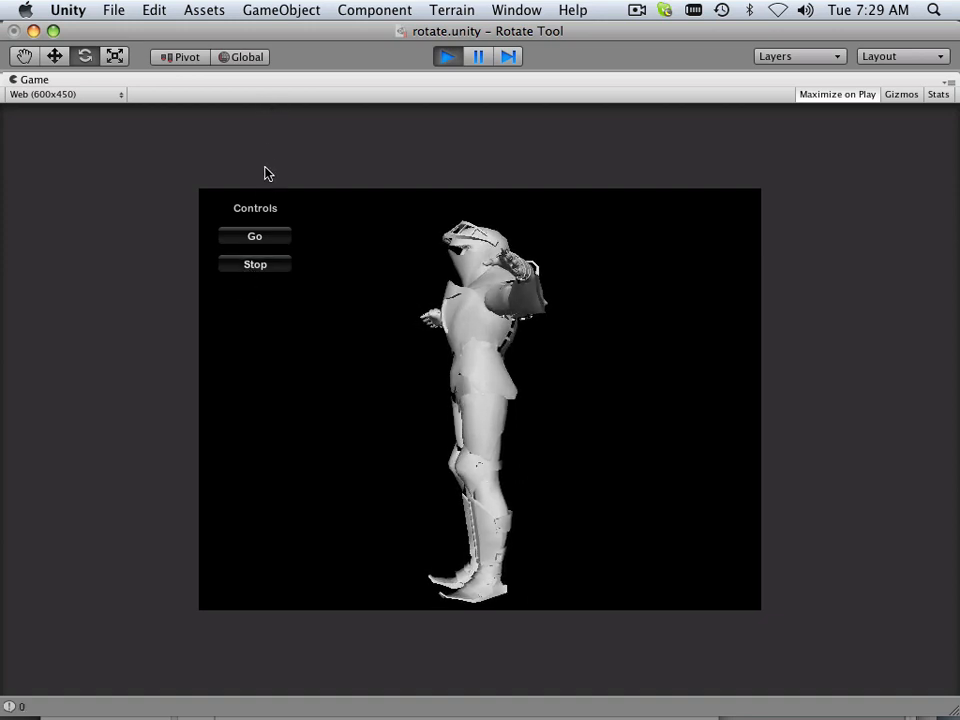
{"action": "mouse_move", "coordinate": [487, 302]}
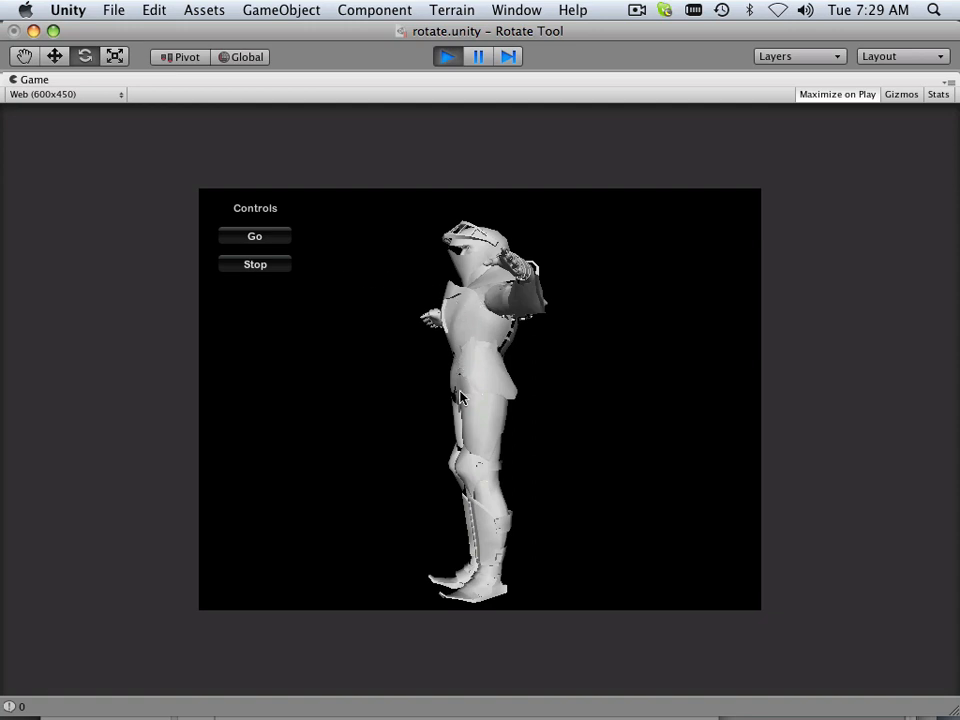
{"action": "mouse_move", "coordinate": [396, 360]}
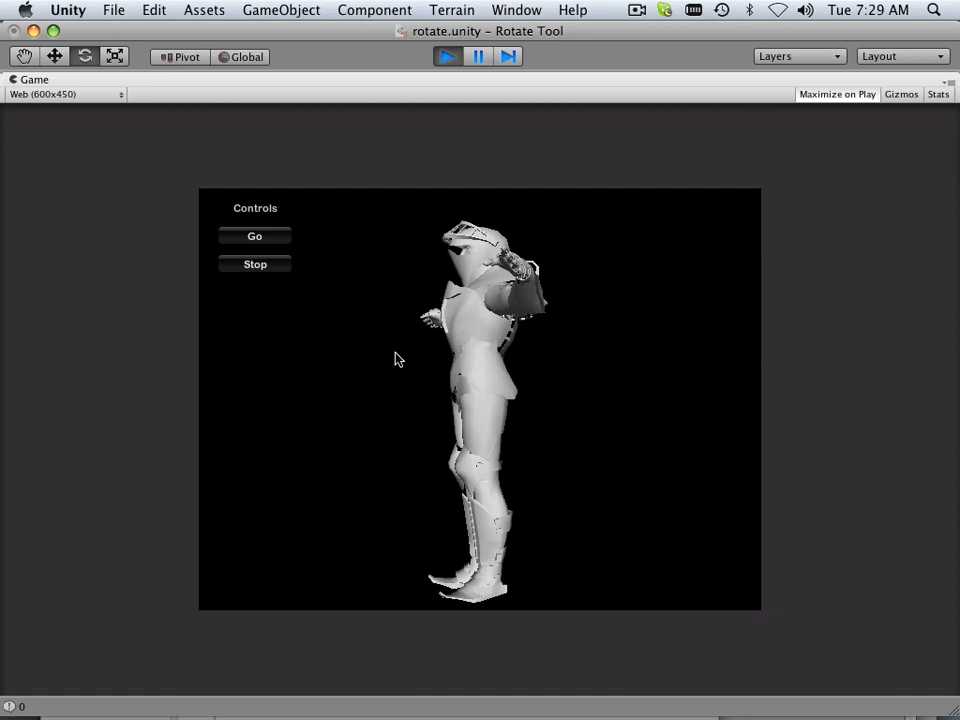
{"action": "mouse_move", "coordinate": [422, 347]}
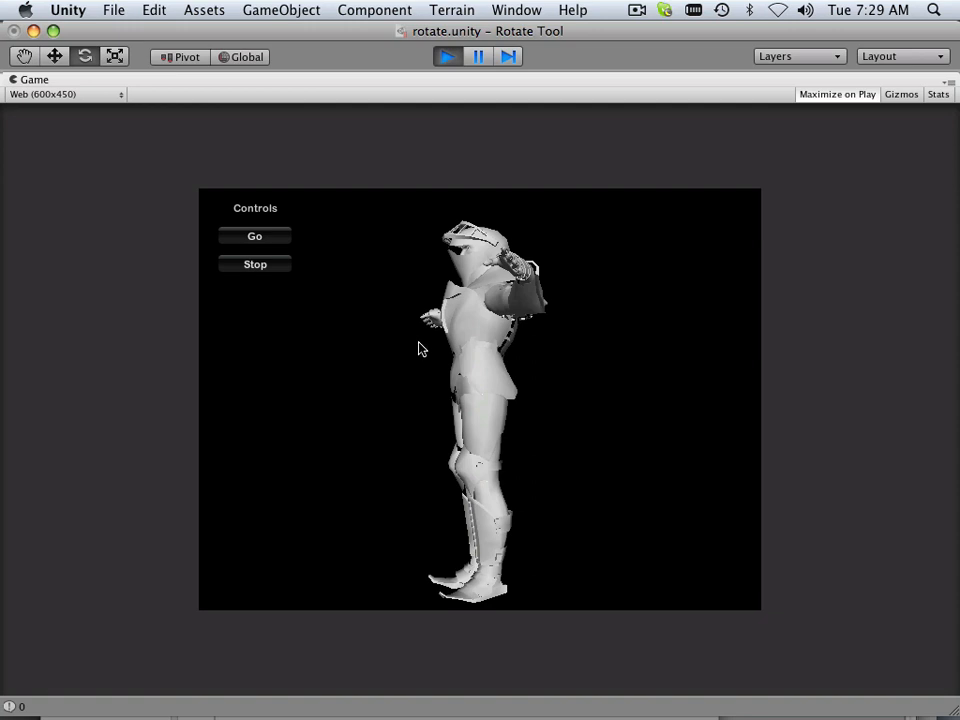
{"action": "mouse_move", "coordinate": [461, 360]}
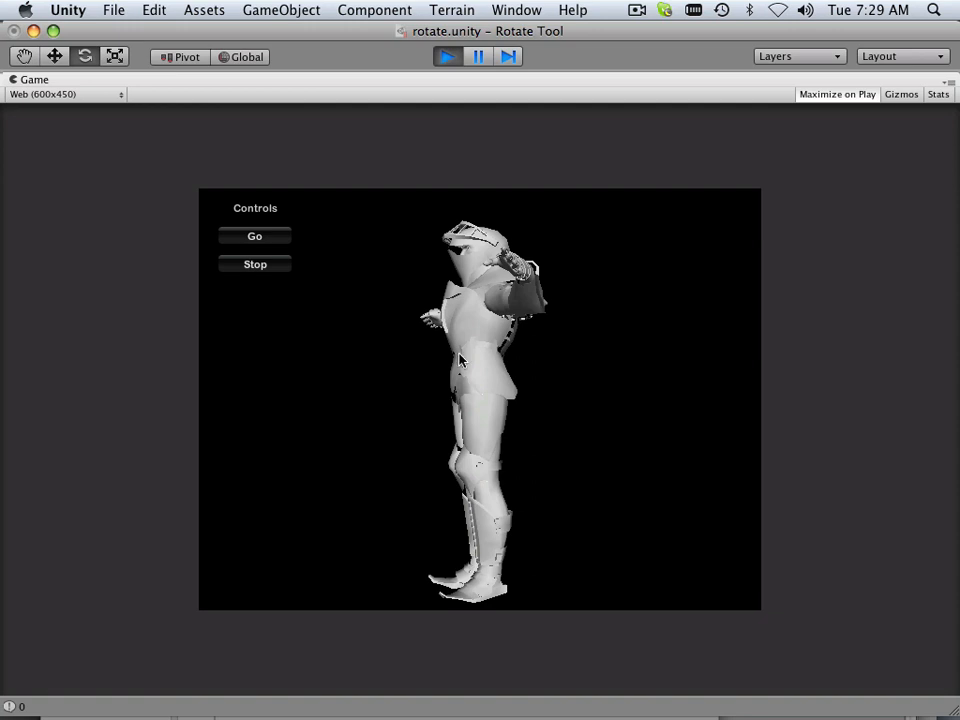
{"action": "mouse_move", "coordinate": [421, 332]}
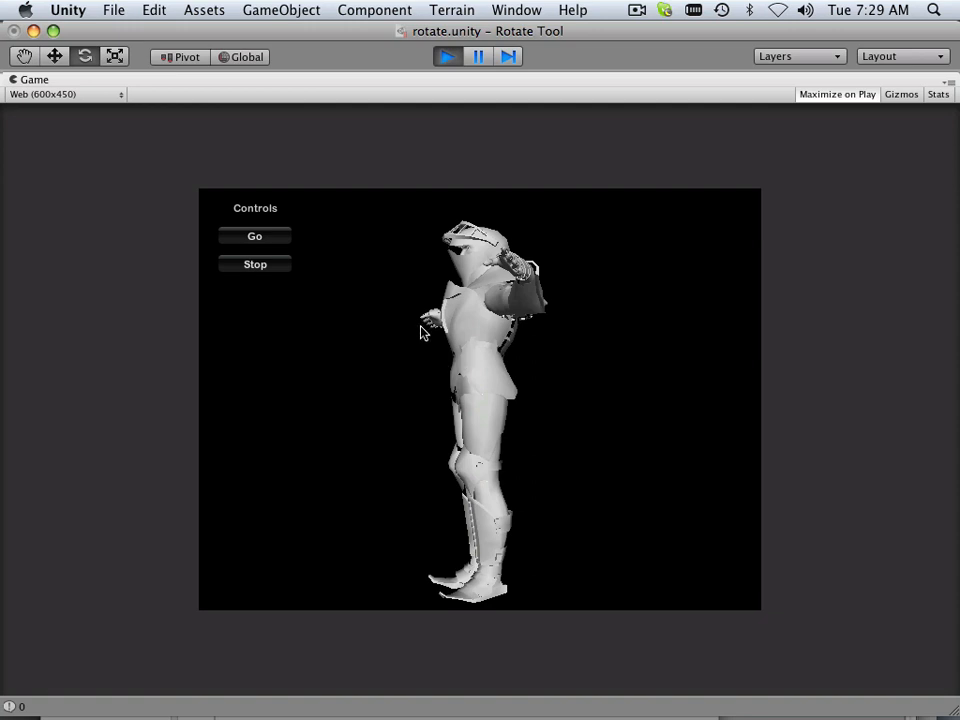
{"action": "mouse_move", "coordinate": [416, 332]}
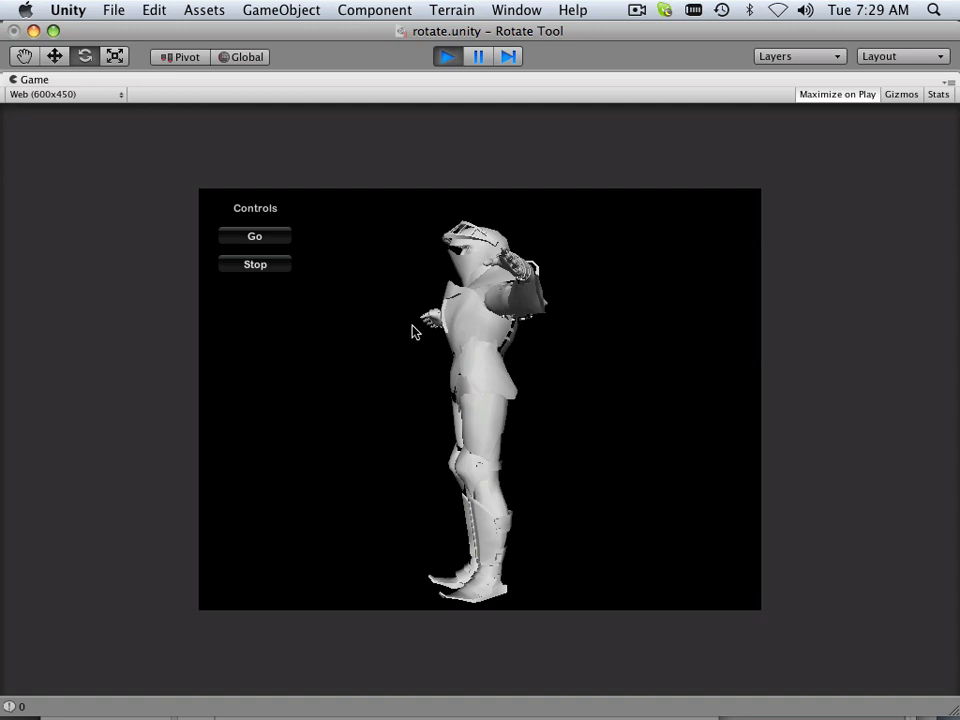
{"action": "mouse_move", "coordinate": [397, 324]}
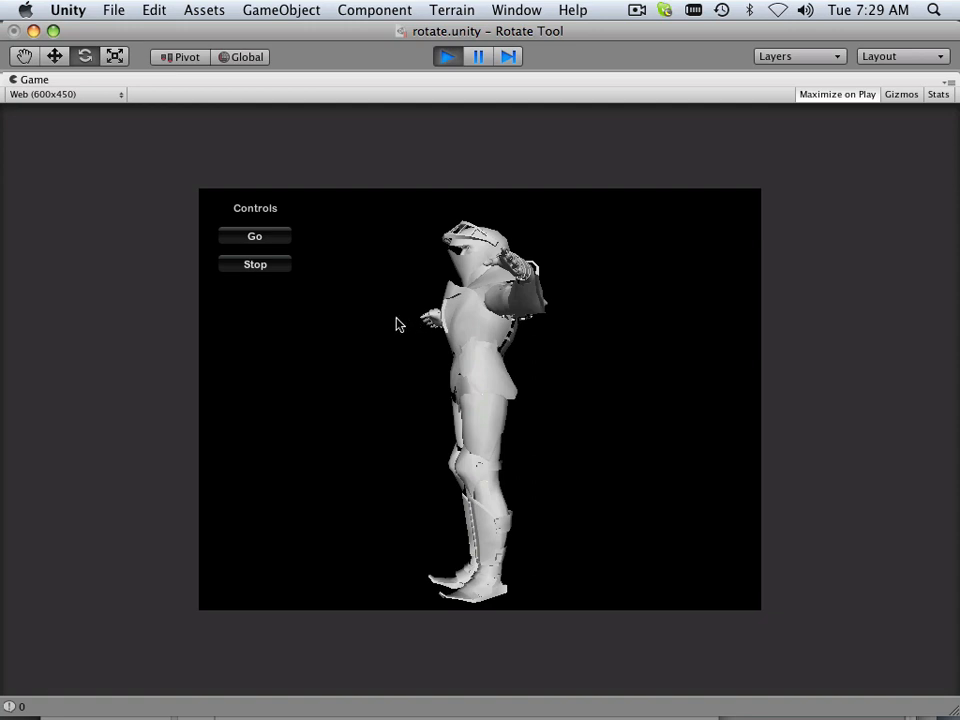